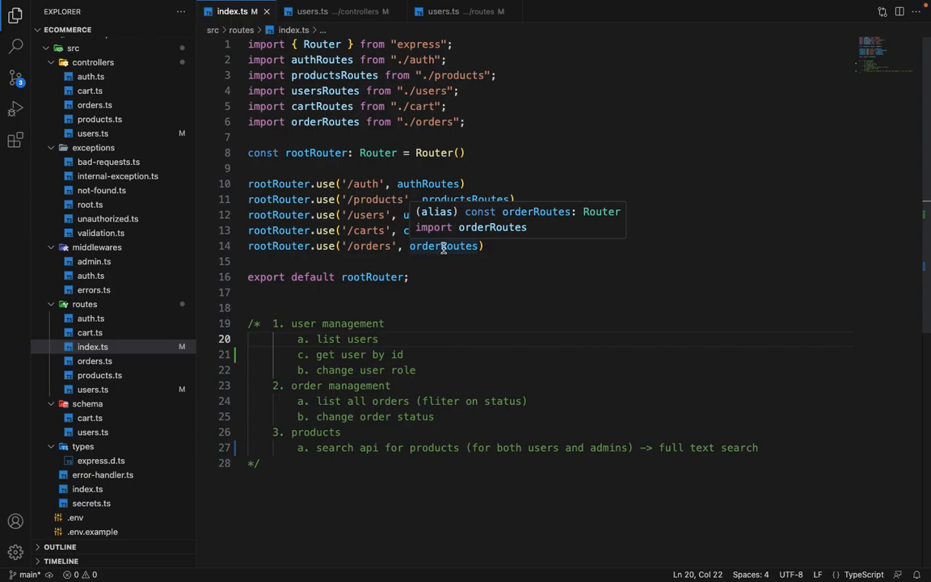
mouse_move(373, 319)
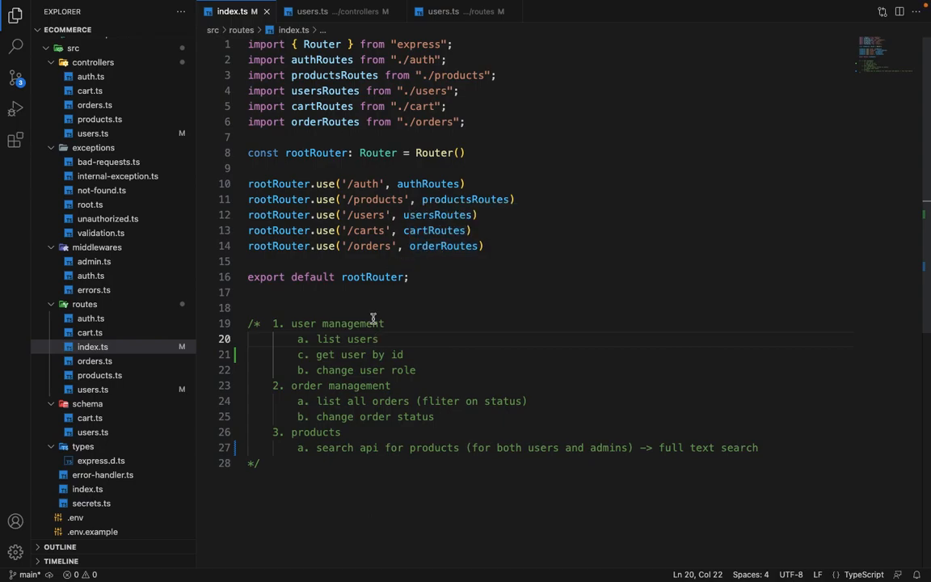
- Review the users controller, check the admin user routes file, then return to the controller
scroll(down, 3)
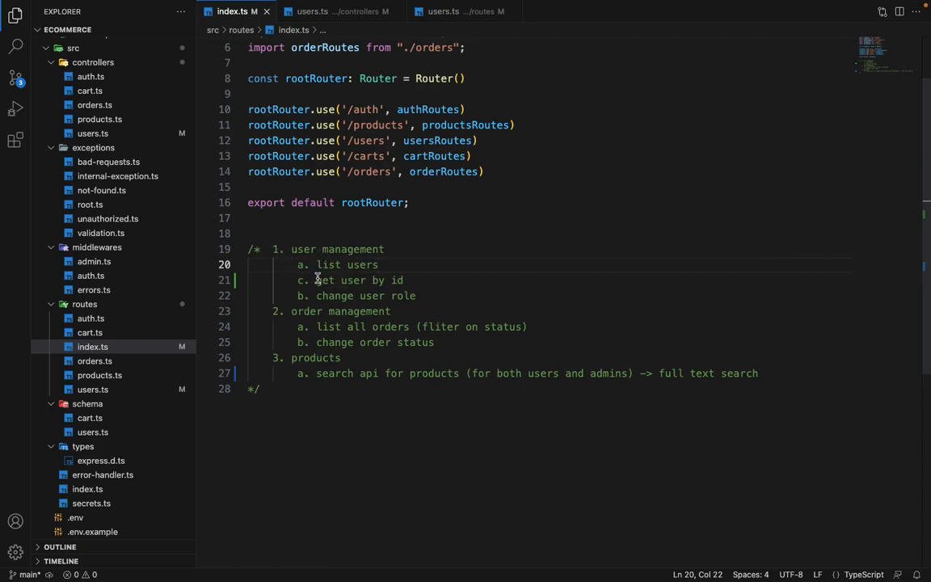
mouse_move(413, 265)
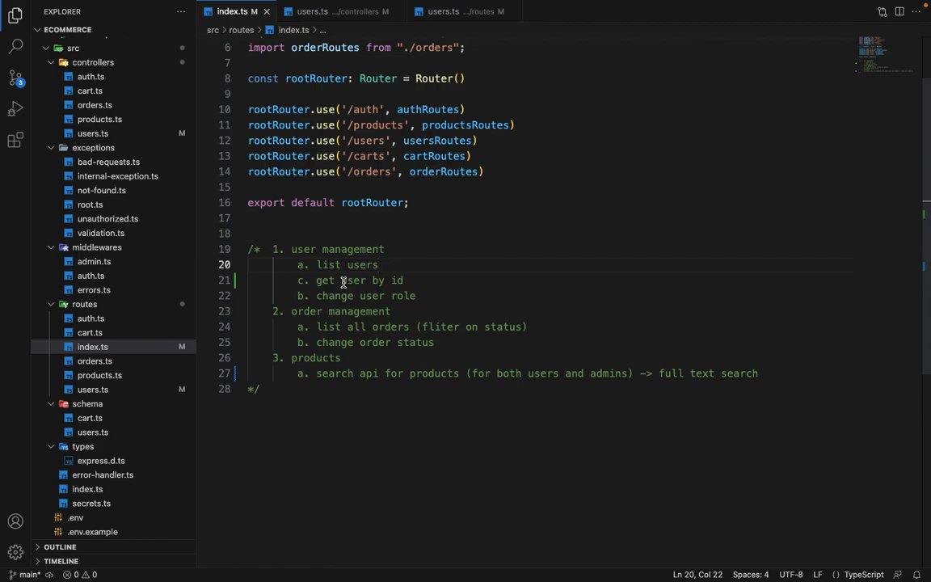
mouse_move(312, 296)
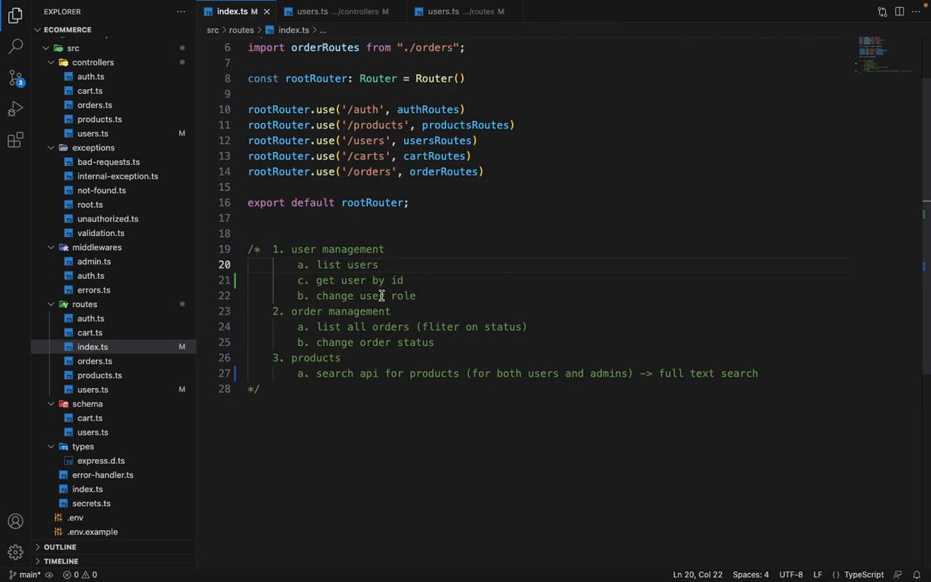
drag(275, 249, 321, 281)
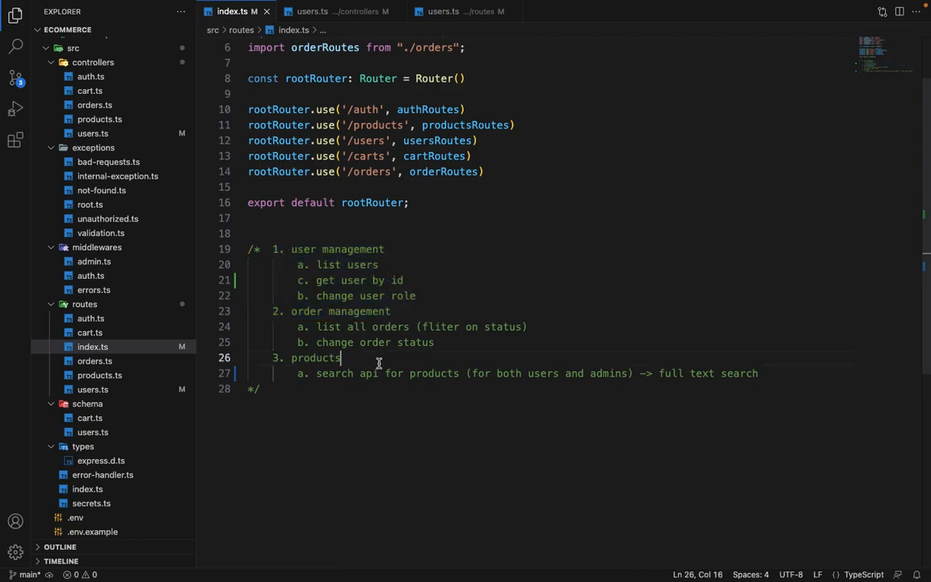
mouse_move(316, 327)
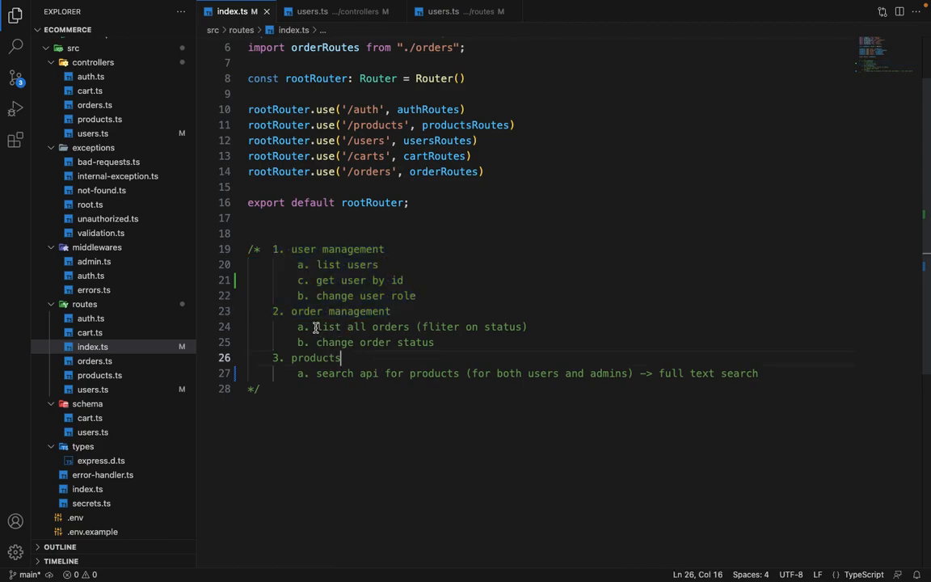
mouse_move(479, 327)
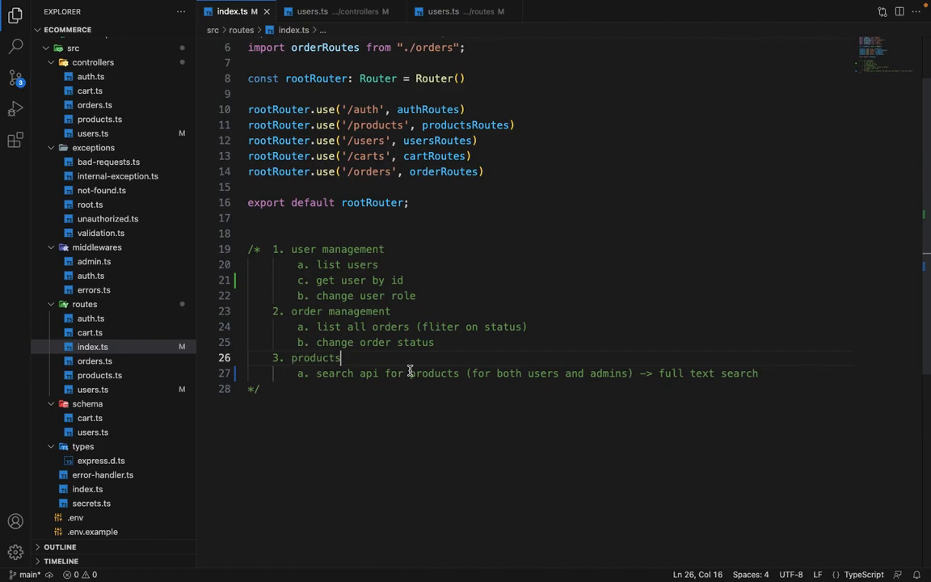
mouse_move(541, 375)
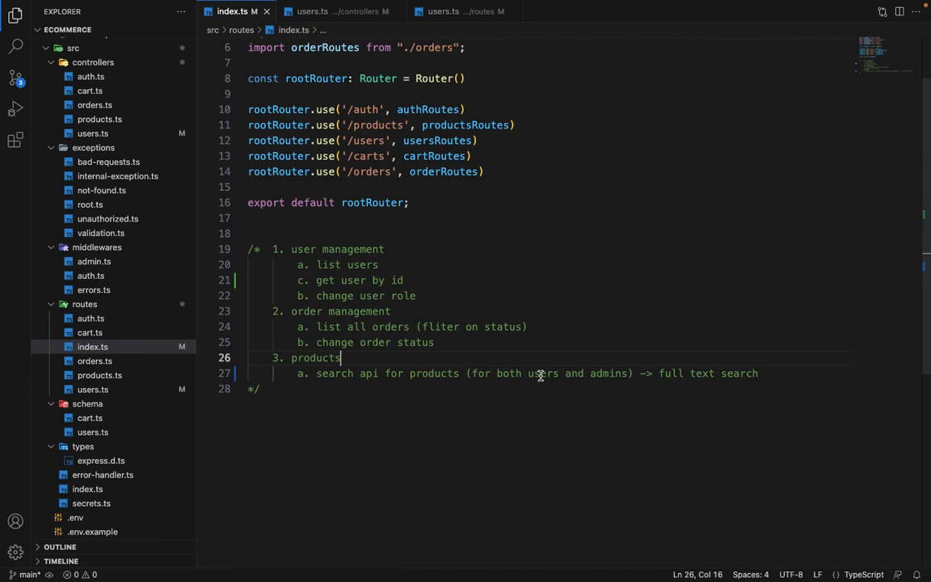
mouse_move(400, 361)
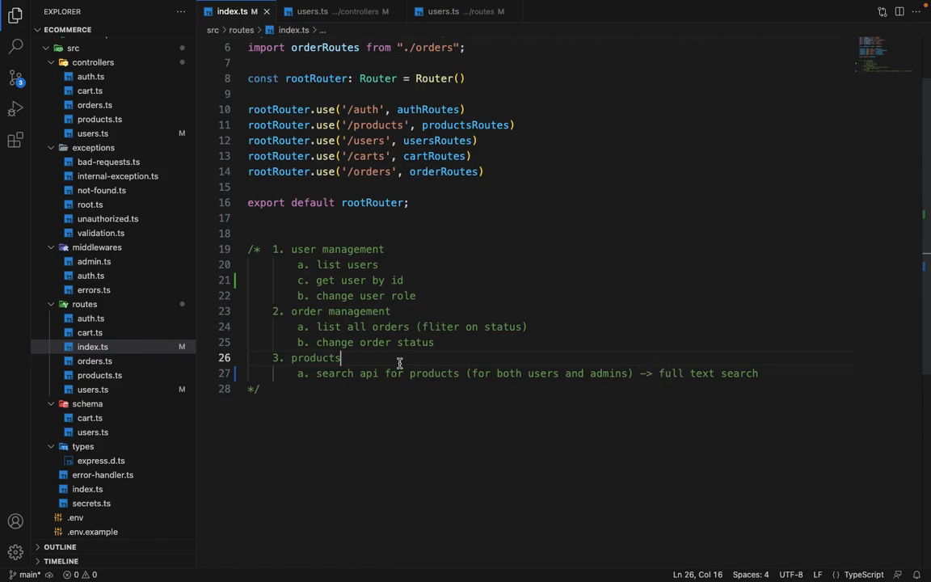
mouse_move(428, 374)
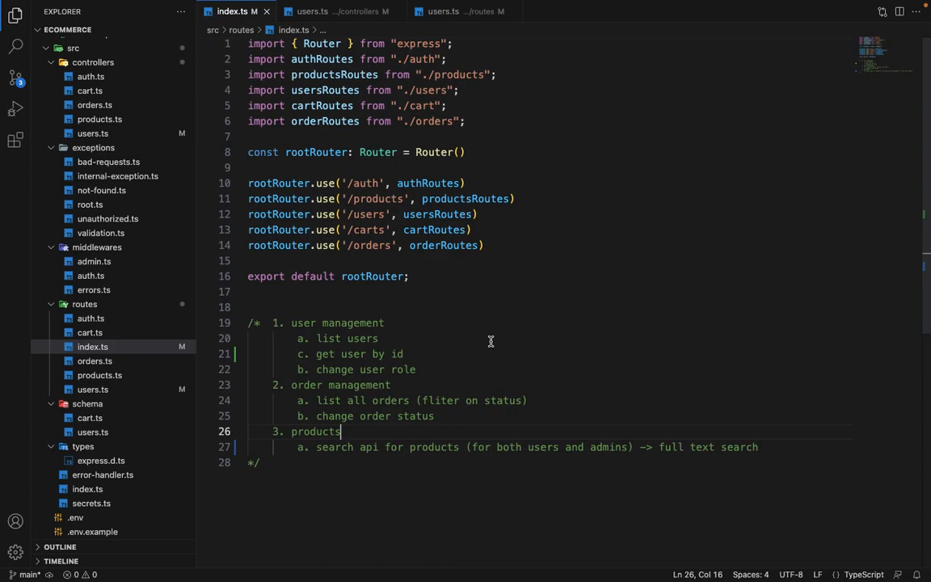
mouse_move(363, 183)
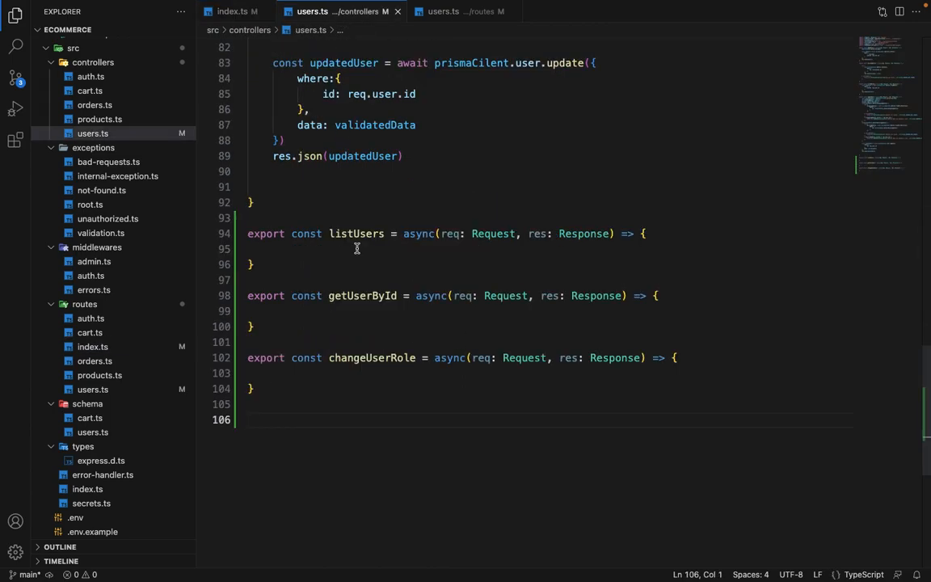
scroll(down, 3)
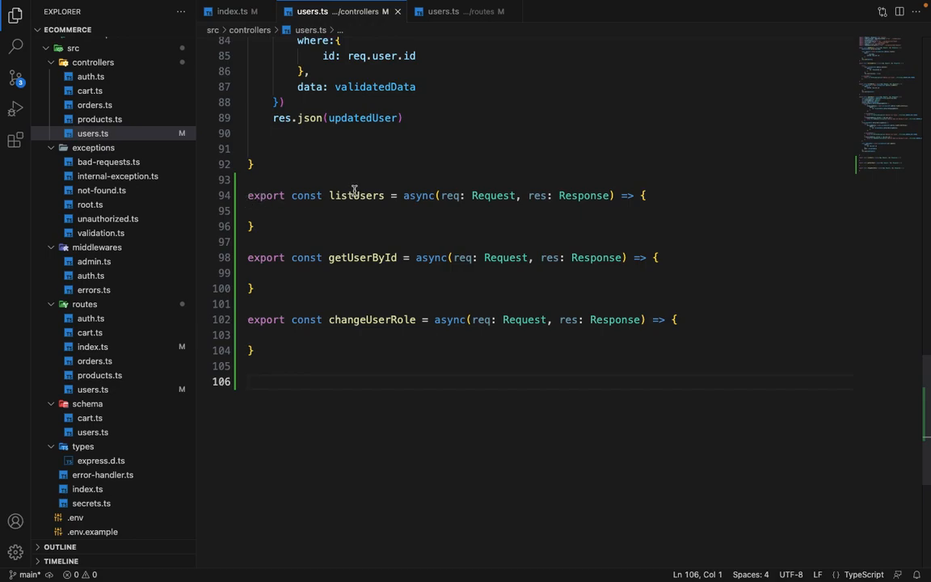
mouse_move(357, 194)
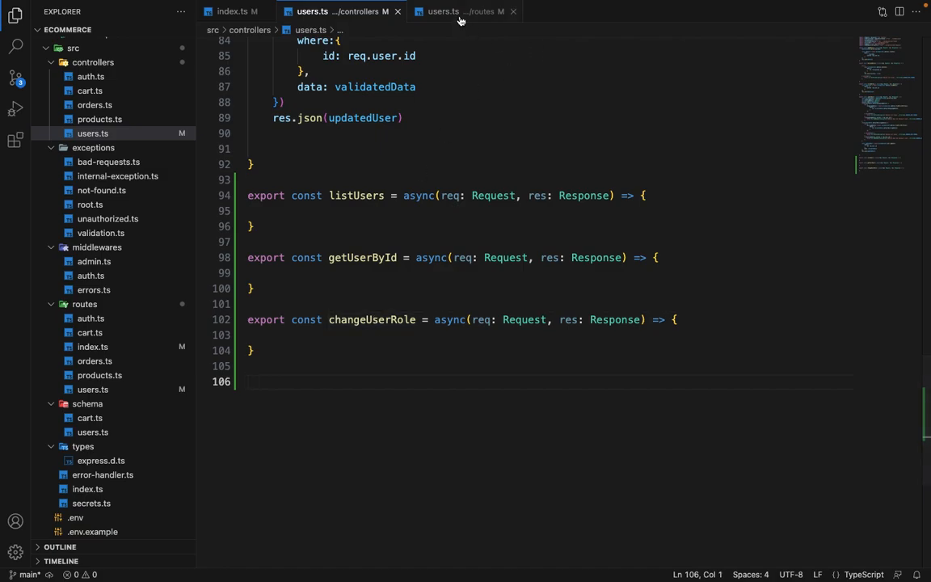
click(450, 11)
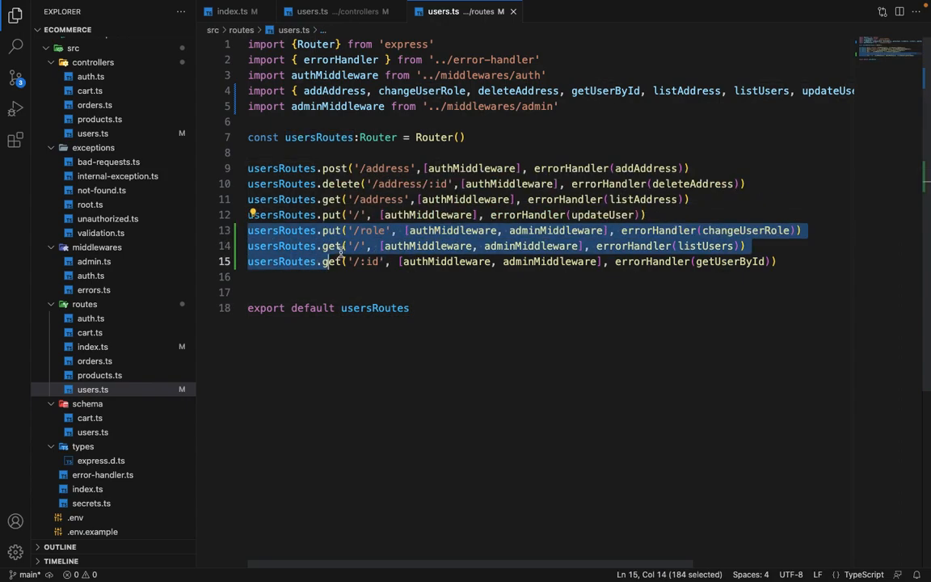
mouse_move(344, 270)
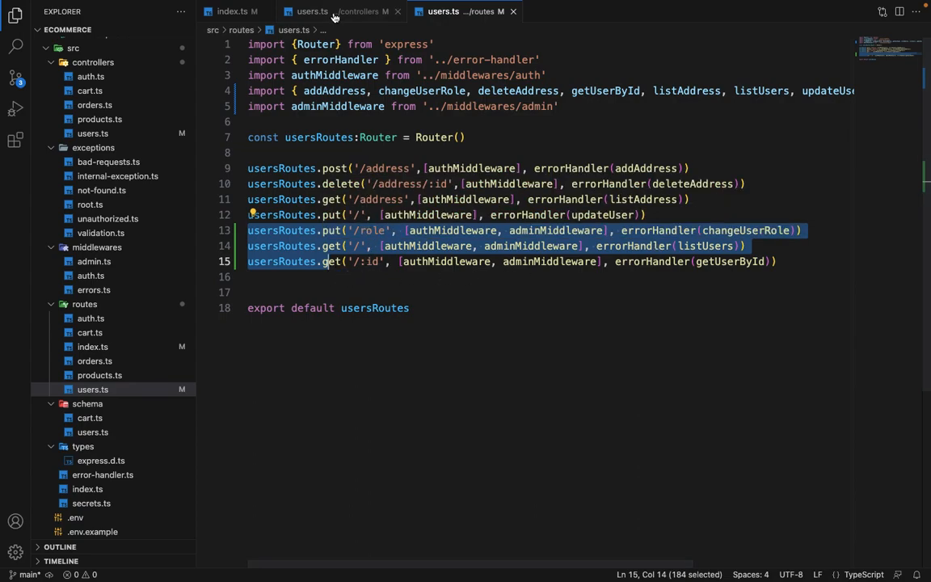
click(309, 11)
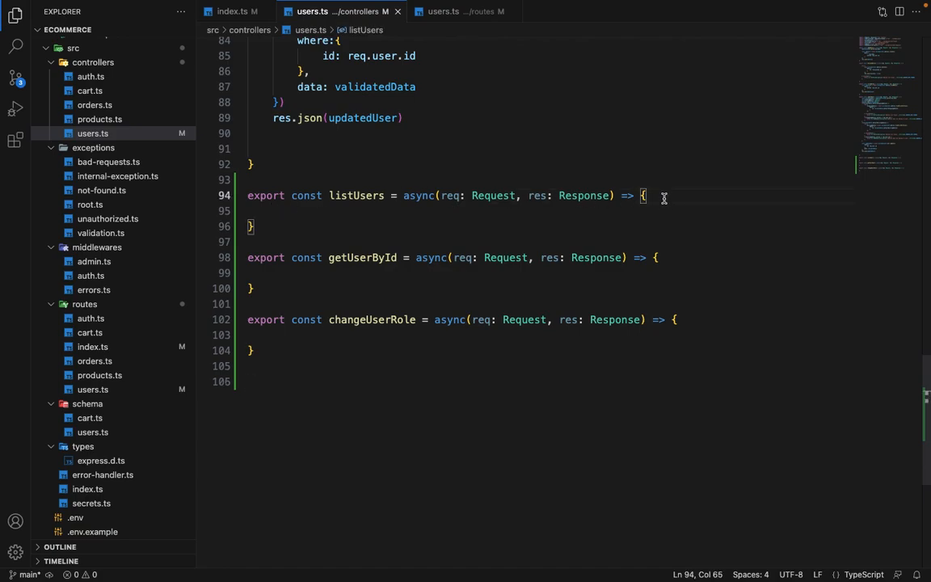
- In listUsers, start a prismaCilent.user.findMany query stored in users
key(Enter)
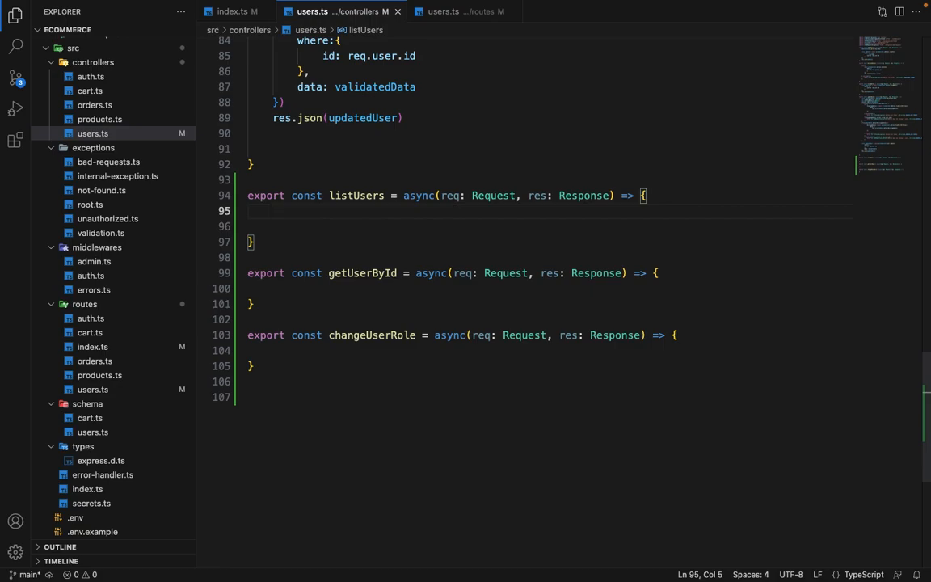
text(const users =)
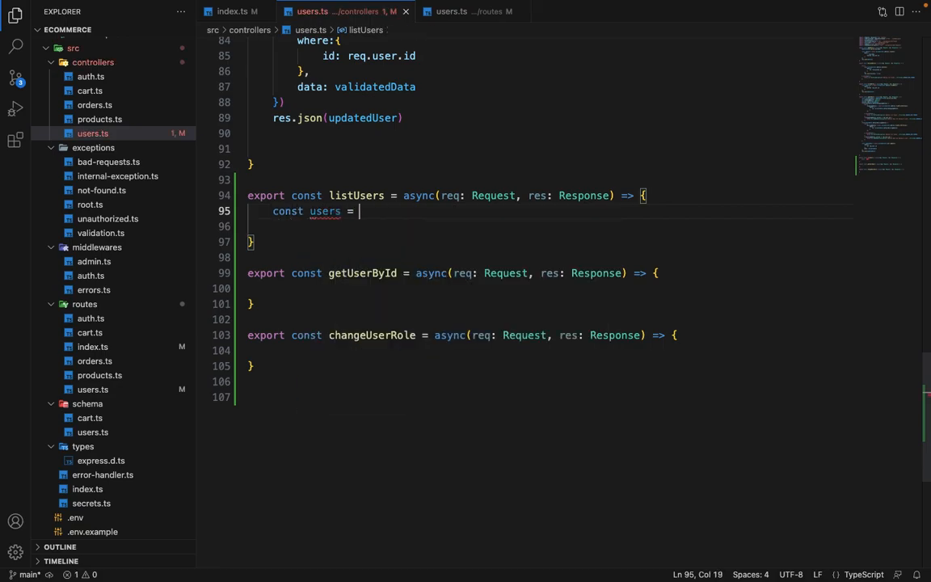
text(await p)
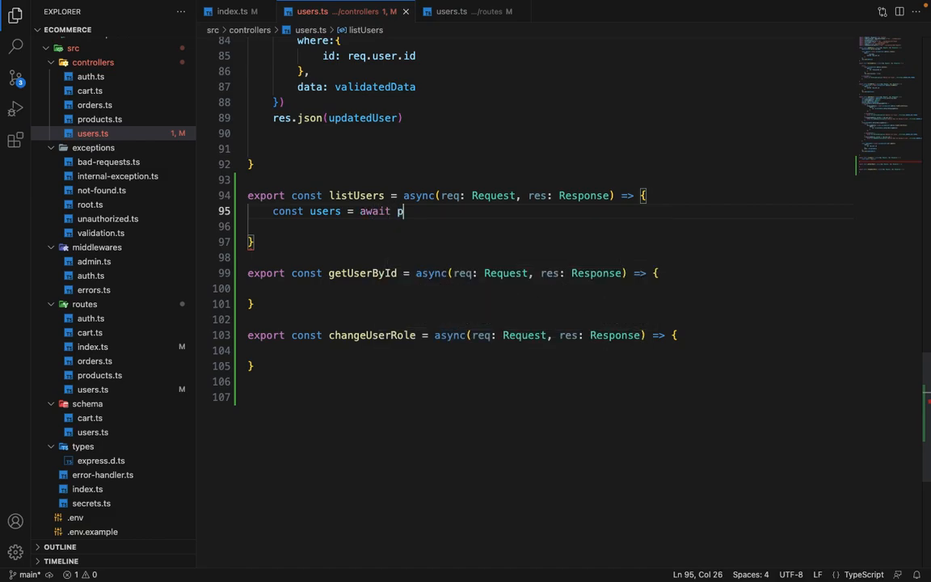
text(rismaCilent.u)
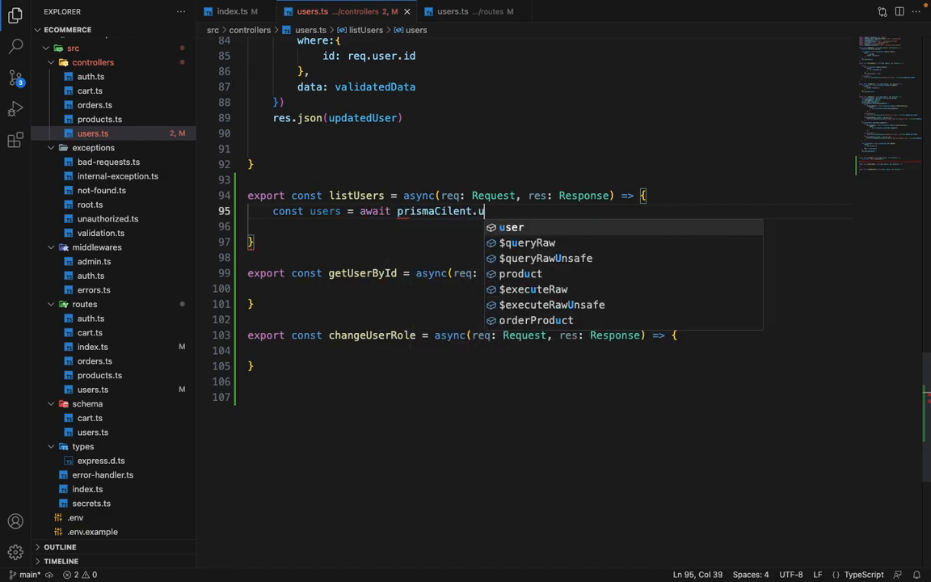
text(user.fi)
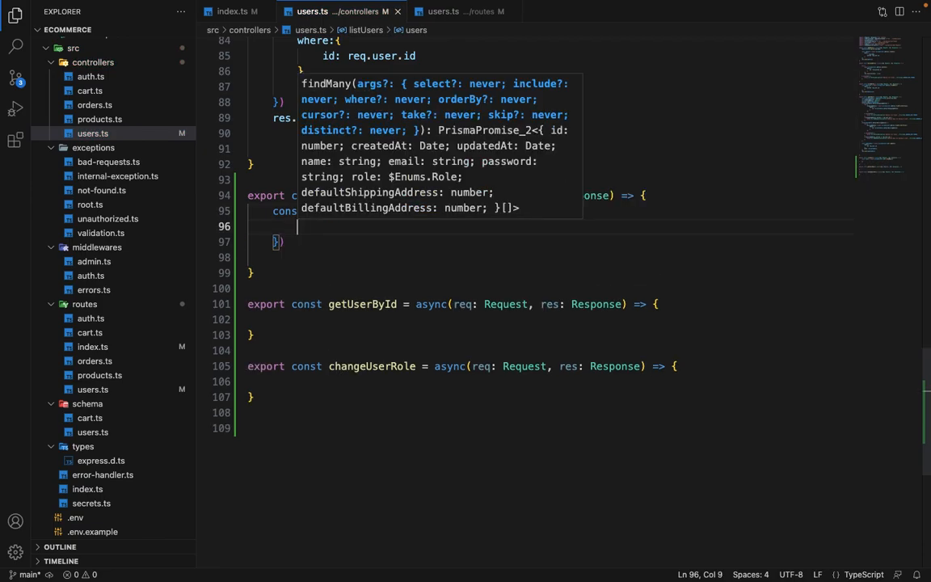
text(skip:)
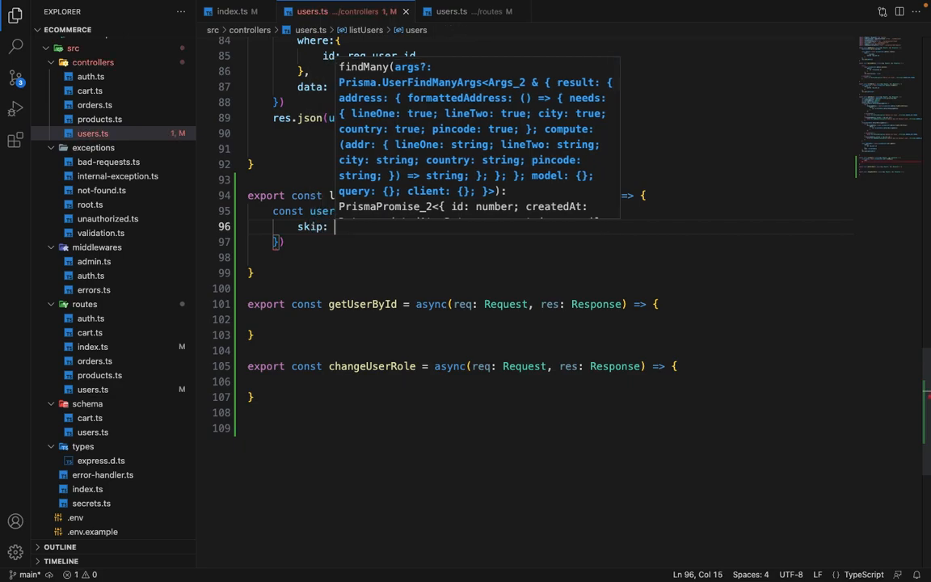
- Page the query with skip from req.query.skip and take 5, then return res.json(users)
text(req.query.s)
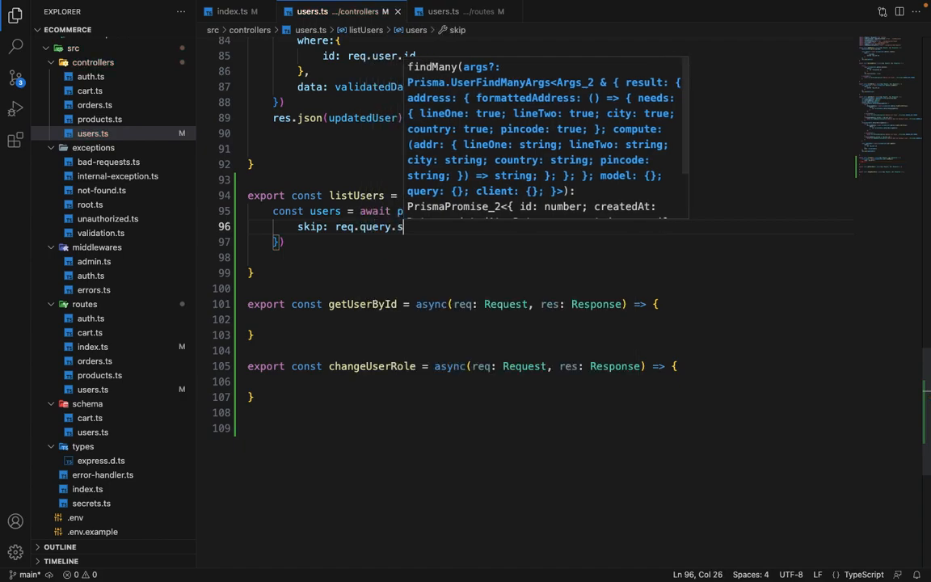
text(kip || 0,)
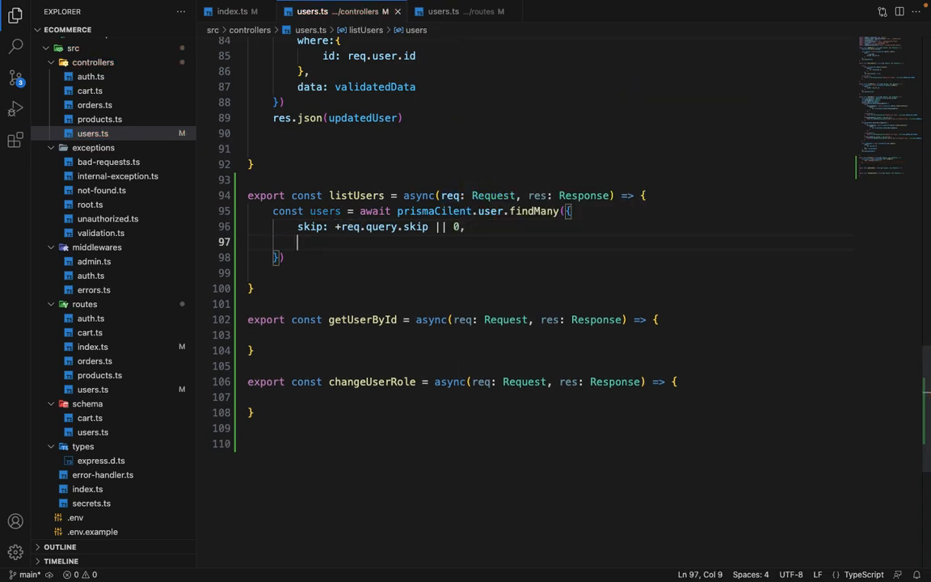
text(take:)
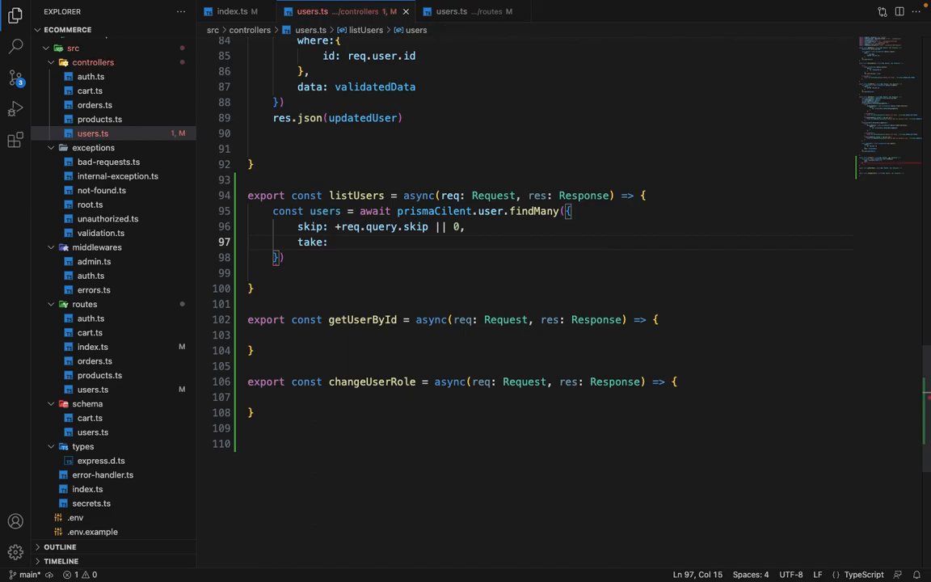
text(5)
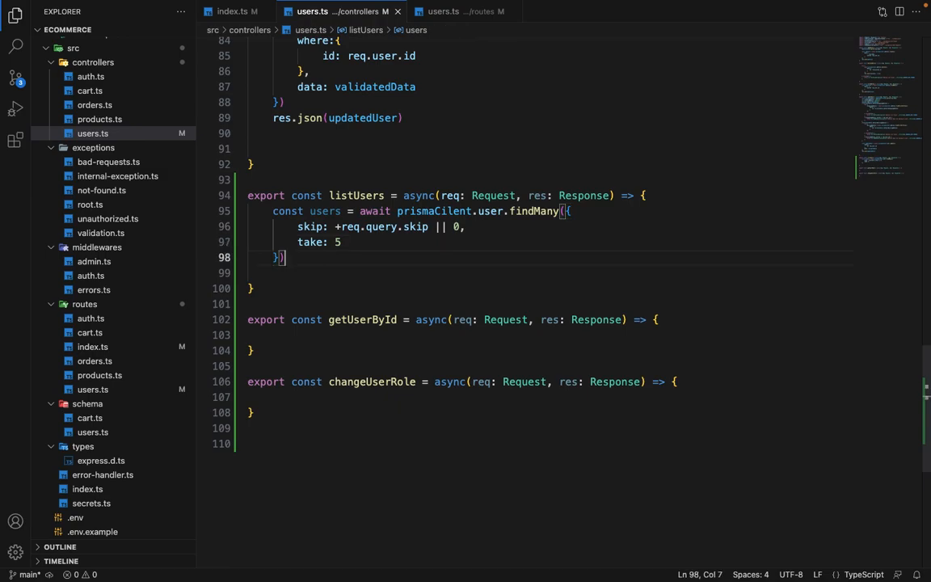
text(res.json(users)
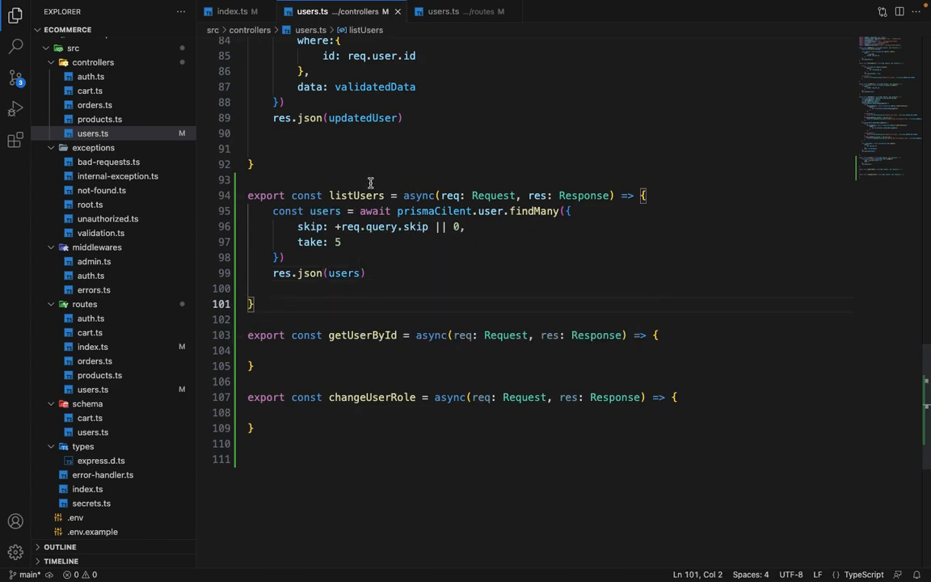
scroll(down, 3)
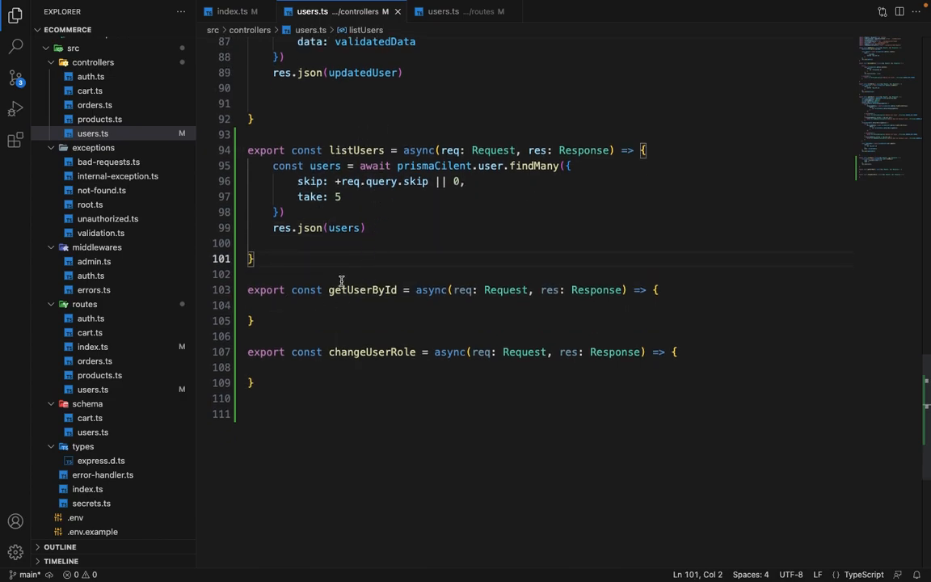
- Add a try/catch to getUserById that throws NotFoundException with ErrorCode.USER_NOT_FOUND
click(659, 289)
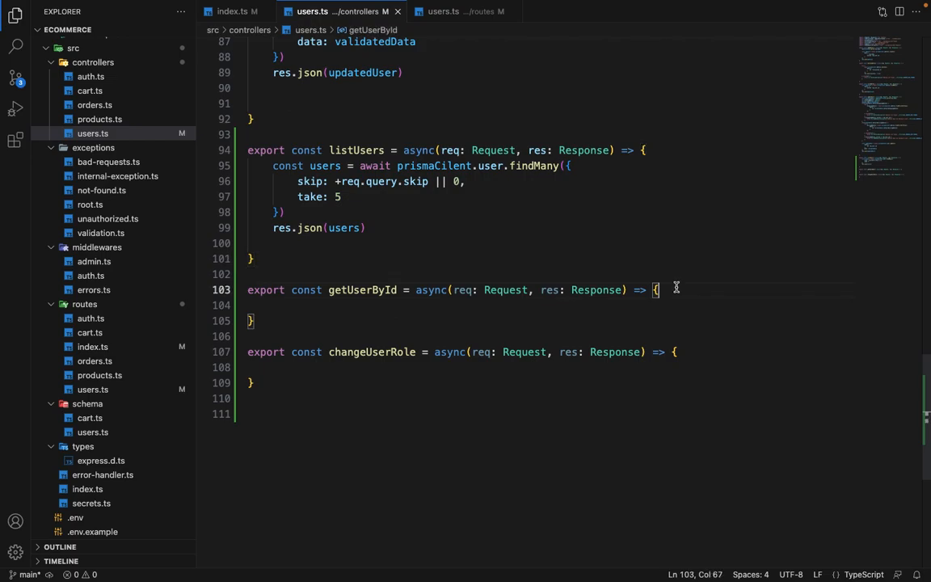
text(try {)
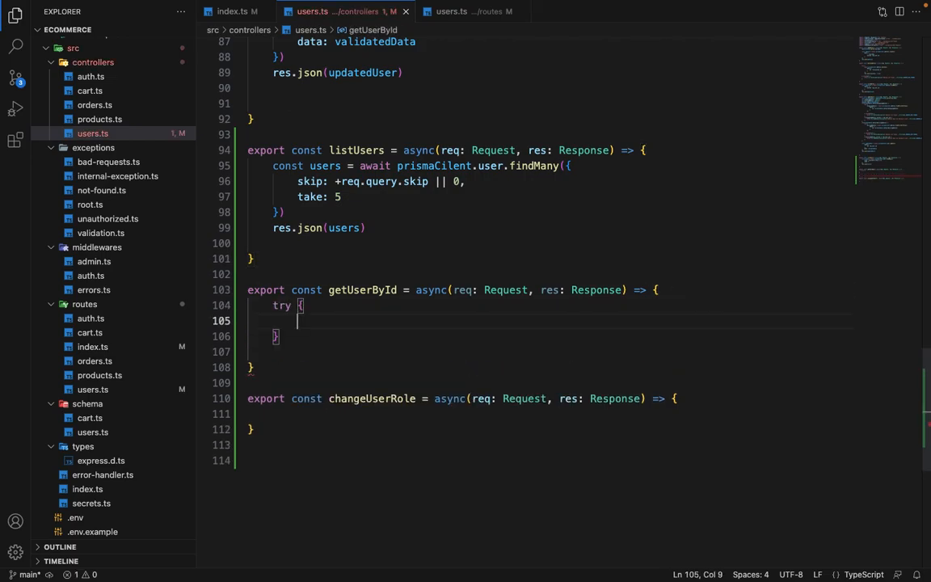
text(} catch(err) {)
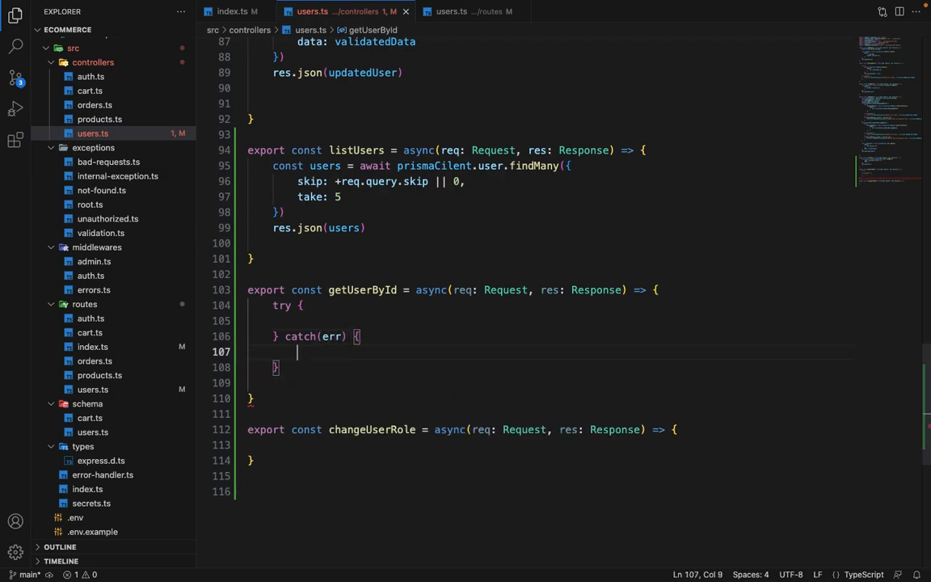
text(throw new)
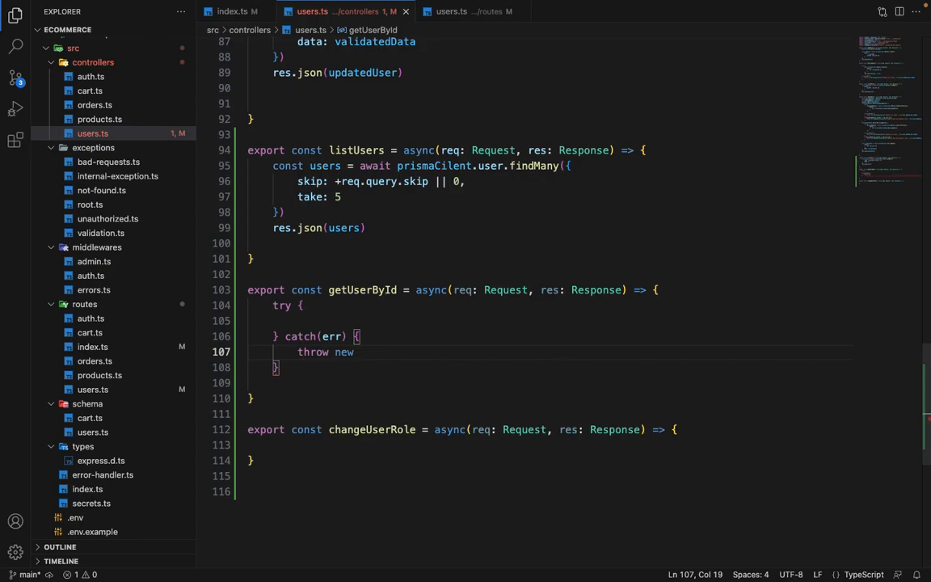
text(Not)
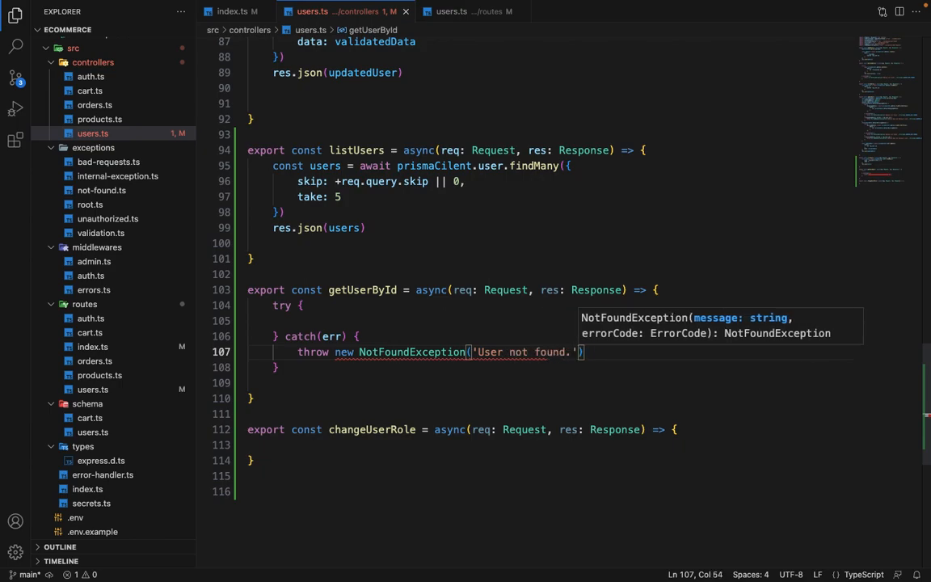
text(, ErrorCode)
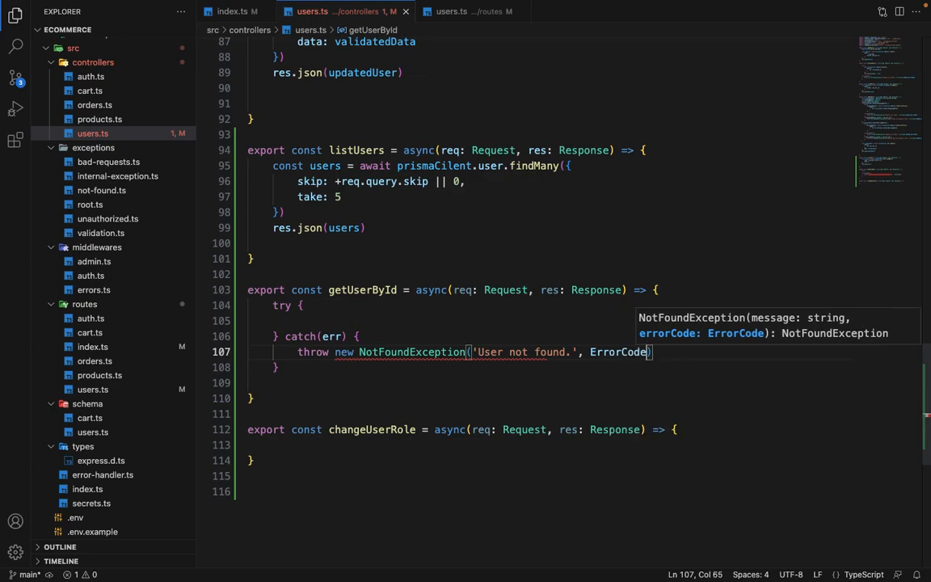
text(.USER_NOT_FOUND)
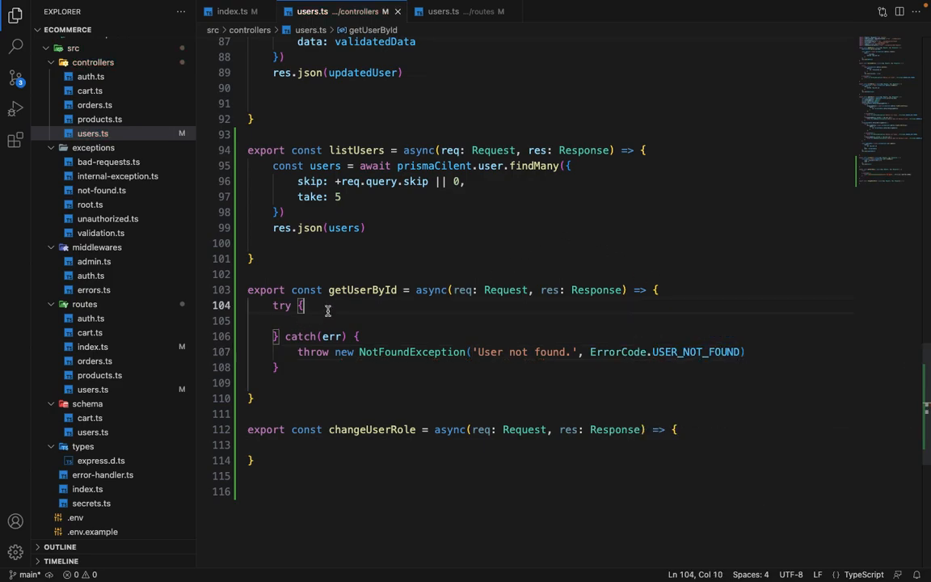
- Inside try, find the user with findFirstOrThrow where id is +req.params.id
key(Enter)
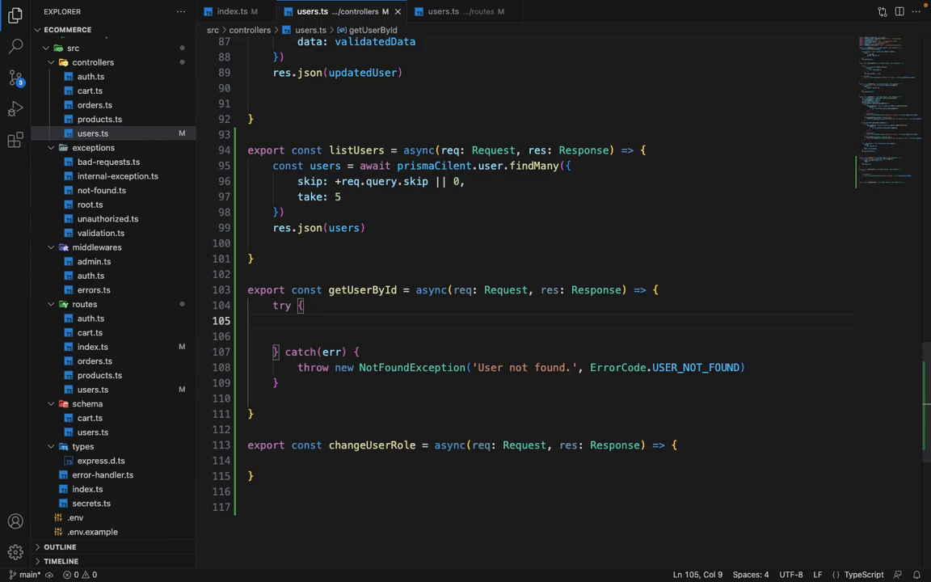
text(const user)
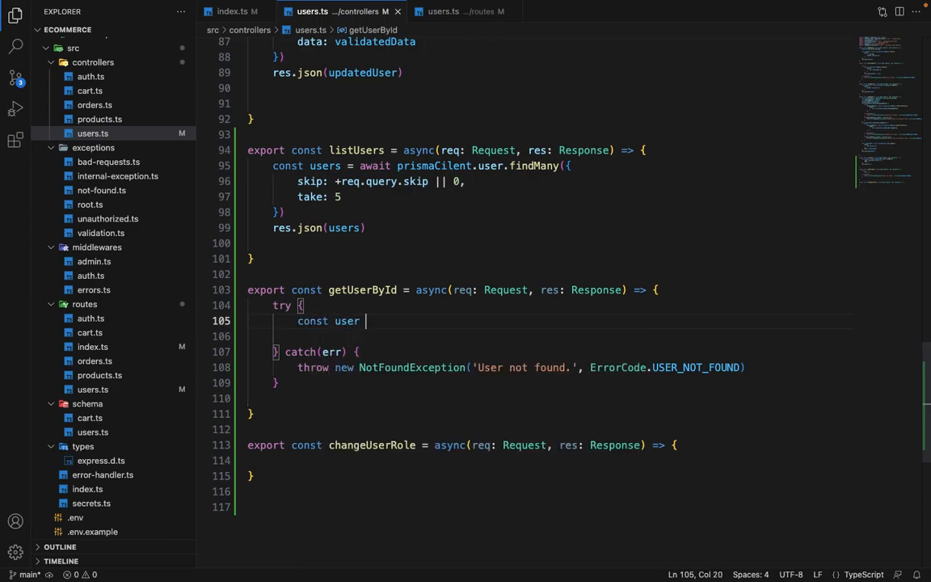
text(= await)
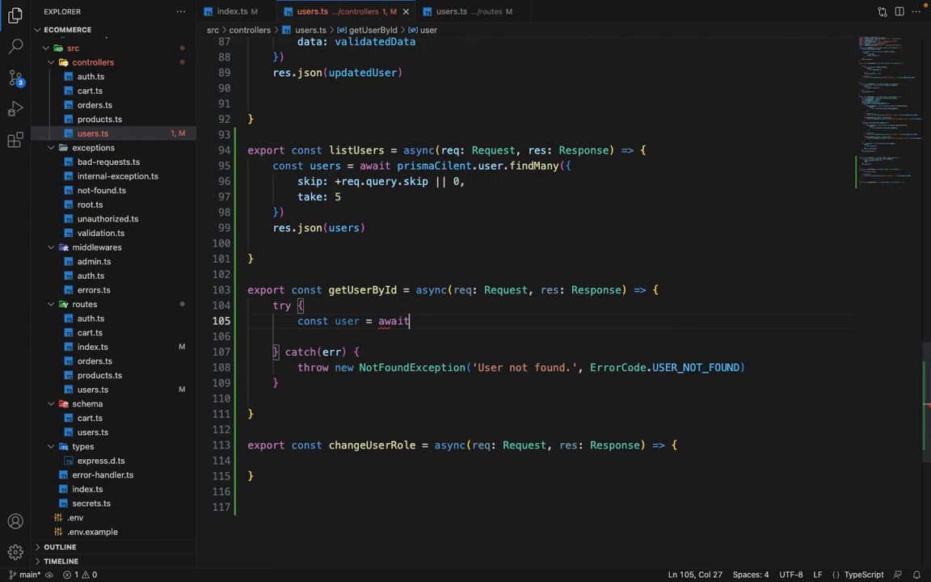
text(prismaCilent.user.)
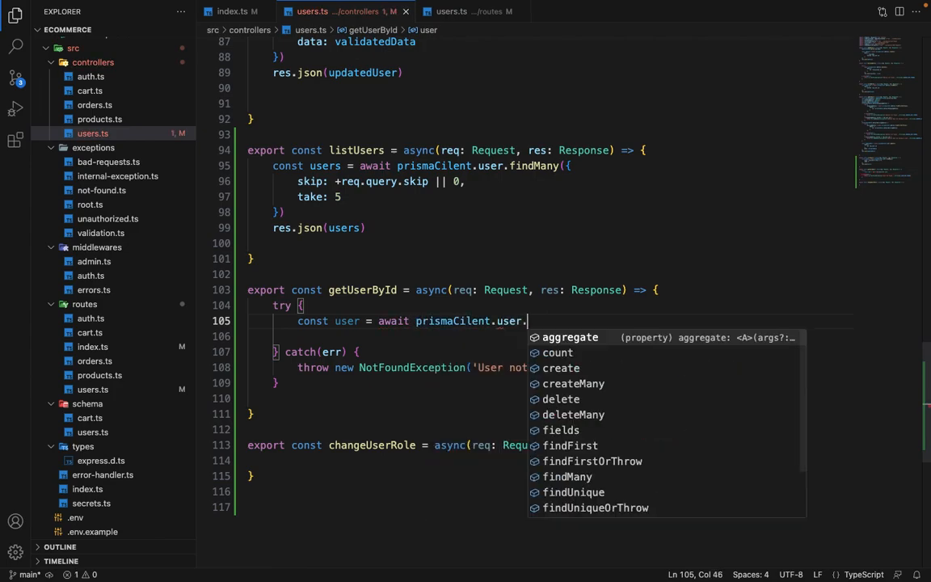
text(fi)
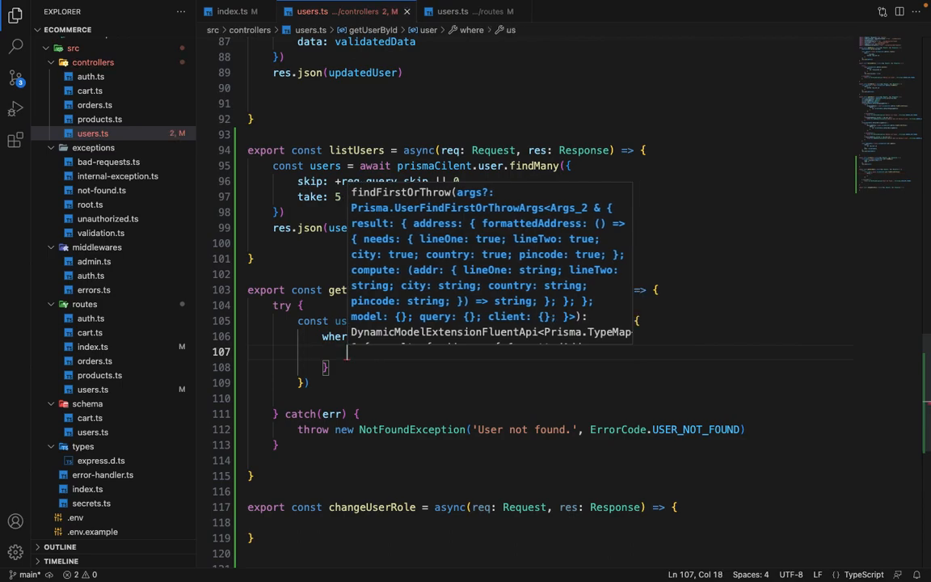
text(id: +req.params.id)
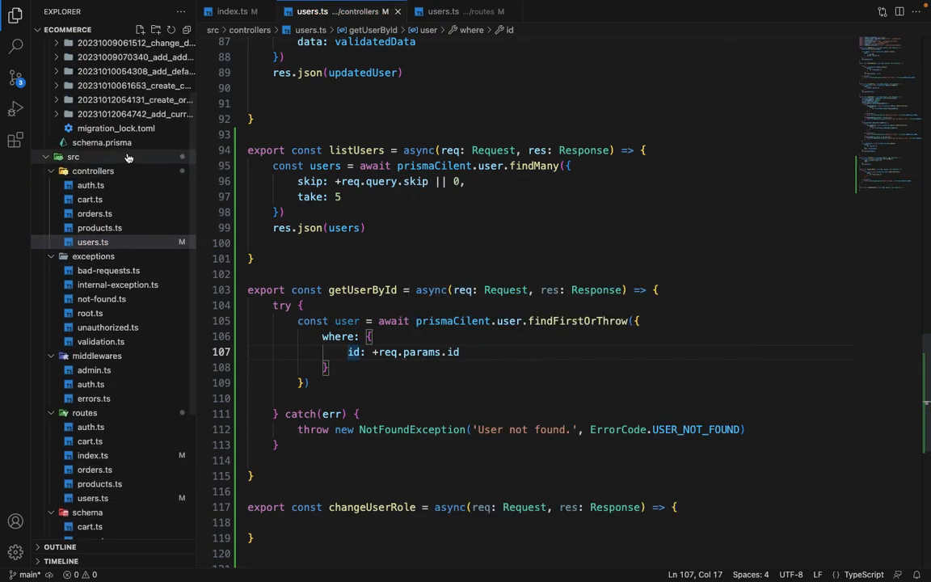
- Check the User model's addresses relation in schema.prisma, then return to users.ts
click(102, 142)
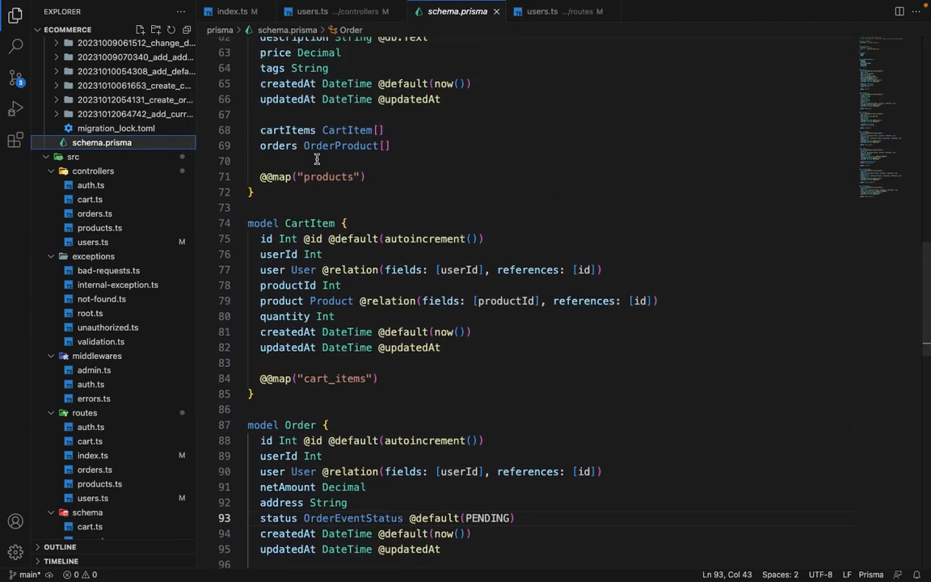
scroll(up, 3)
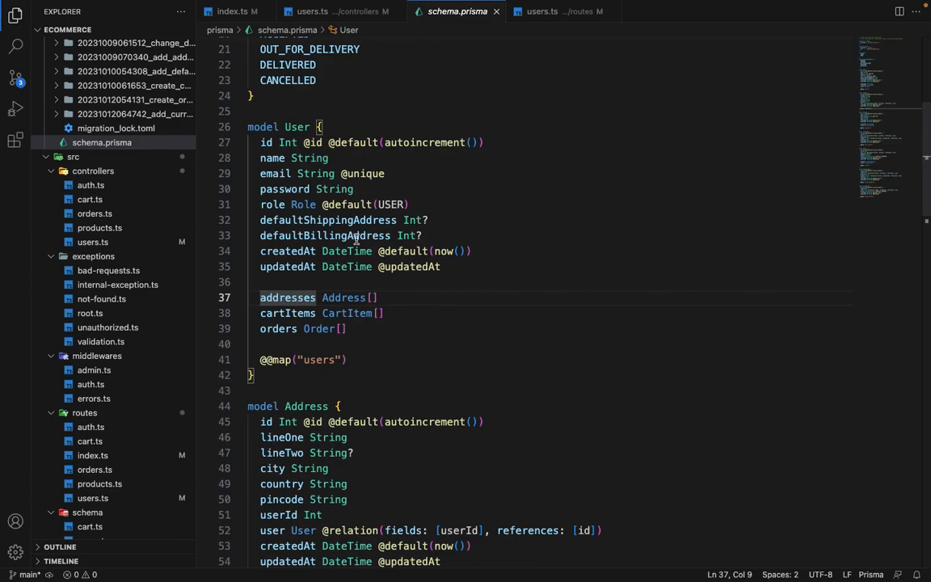
mouse_move(303, 188)
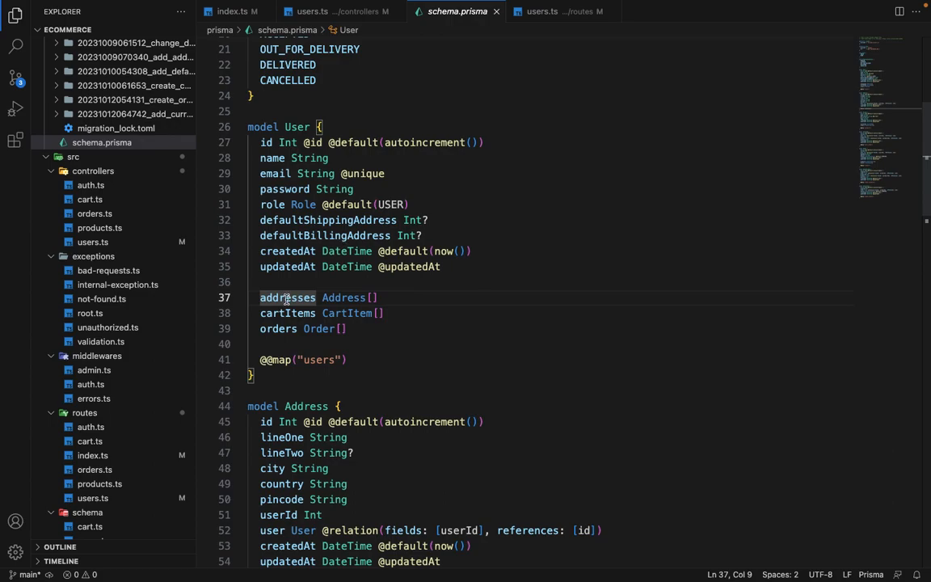
click(337, 11)
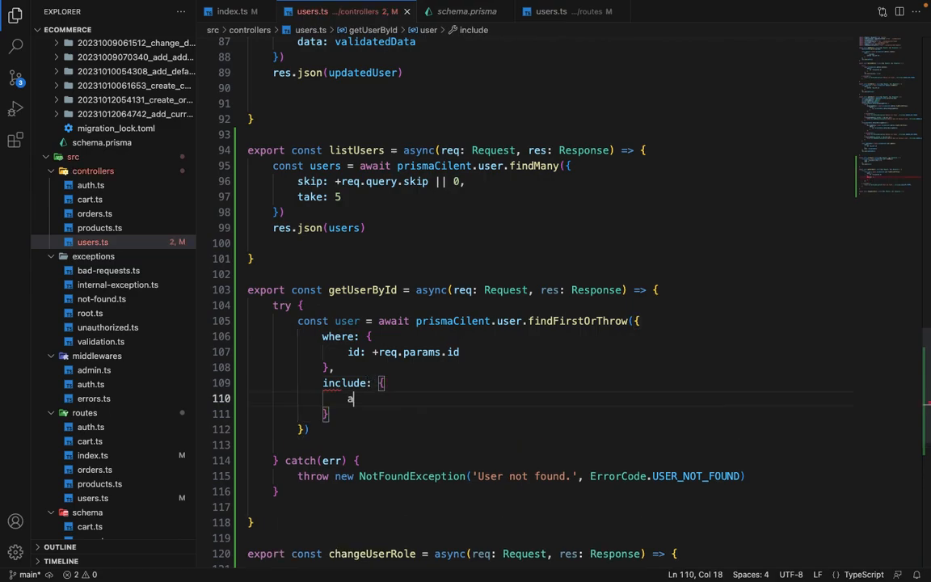
- Include addresses: true in the getUserById query and return the user with res.json
text(ddresses: true)
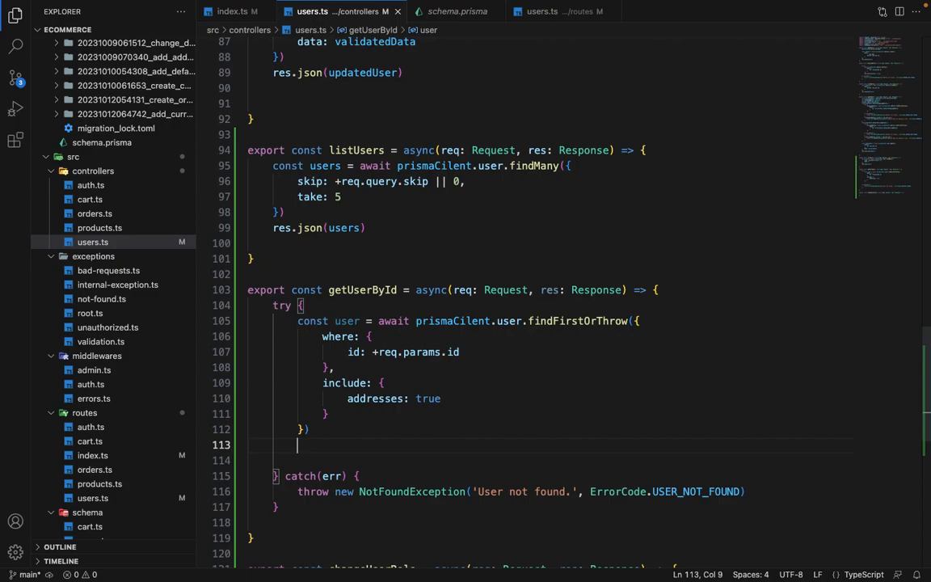
text(res.json)
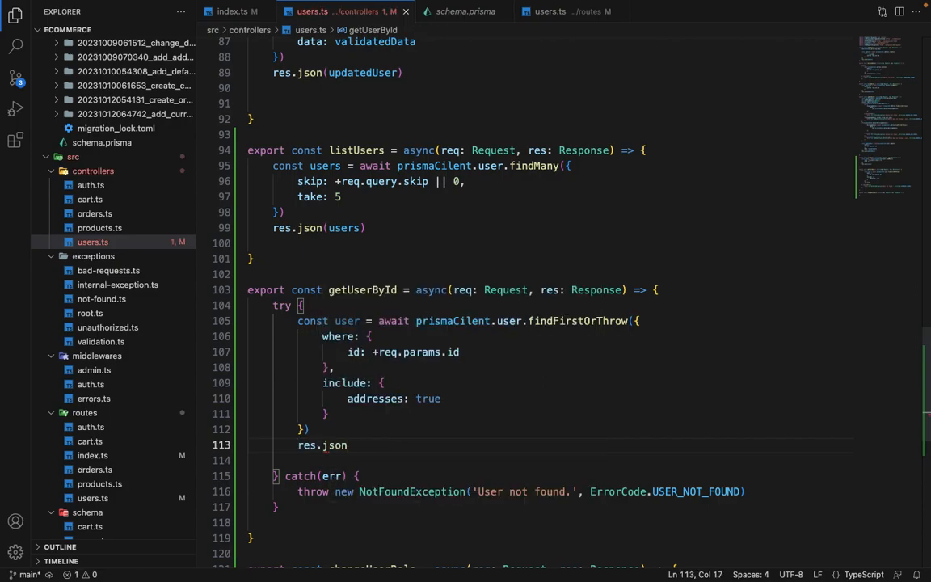
text(()
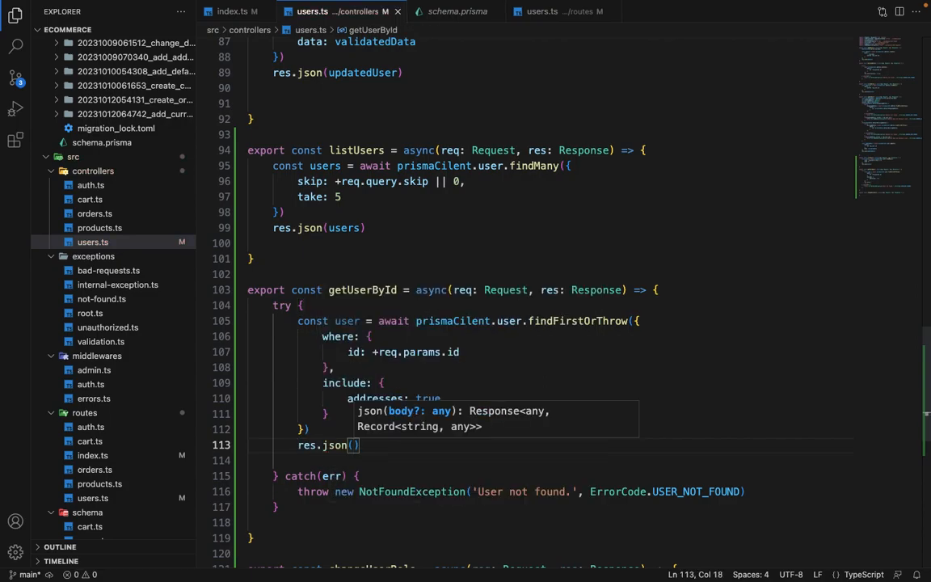
text(user)
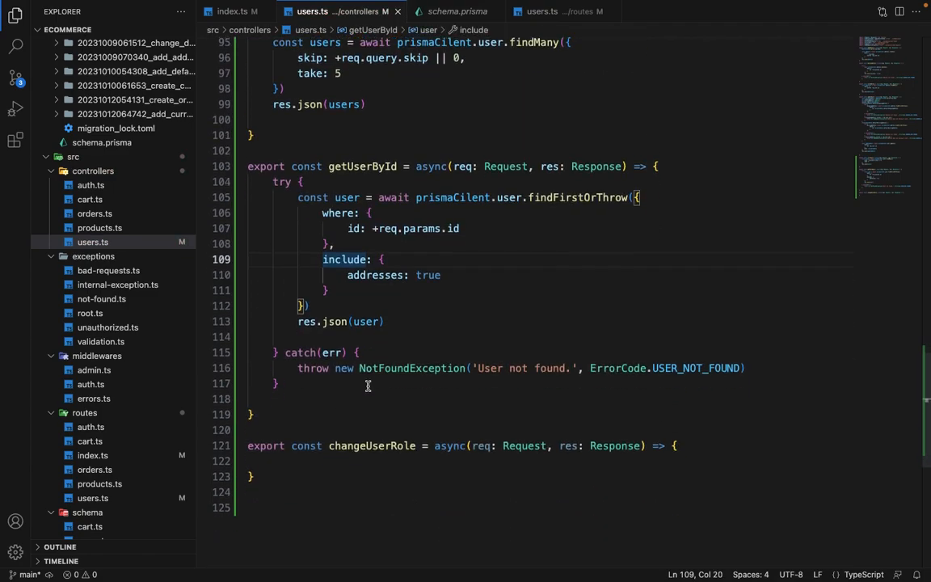
scroll(down, 3)
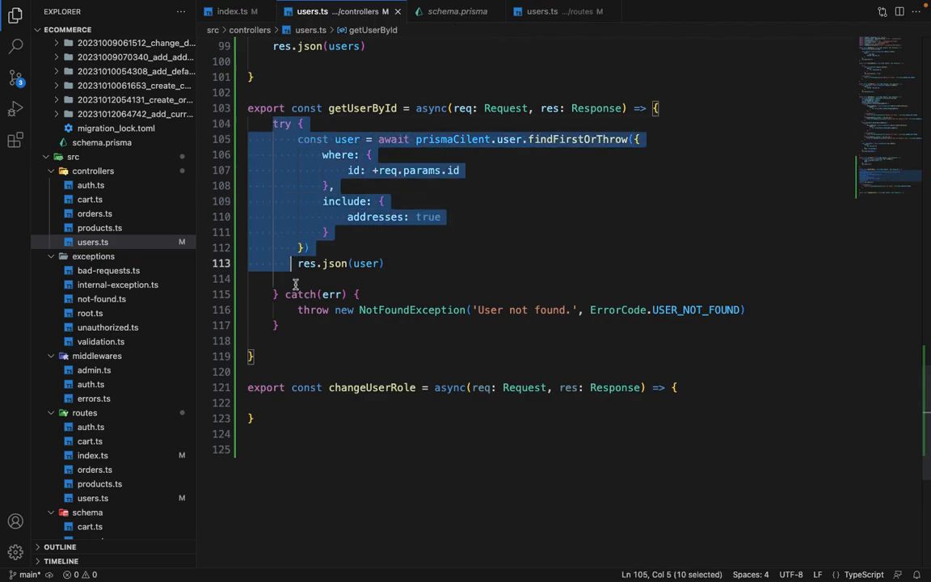
- Make changeUserRole update the user by id with data role from req.body.role, plus a // Validation comment
click(282, 403)
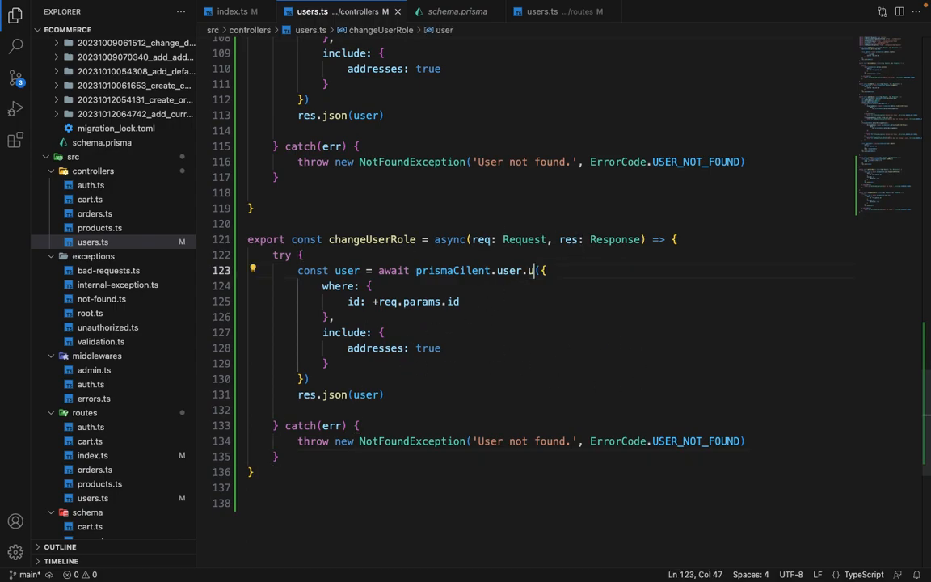
text(pdate)
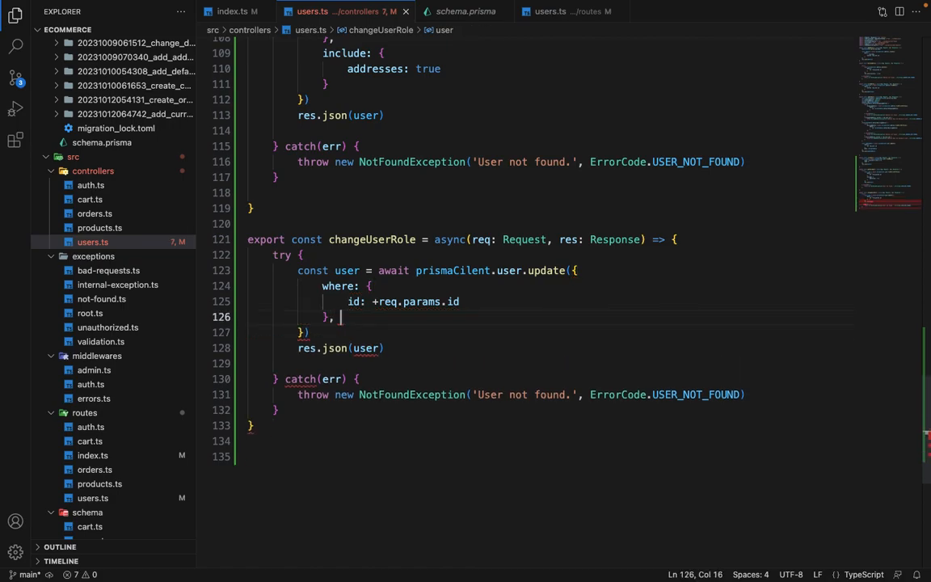
text(data: {)
text(role:)
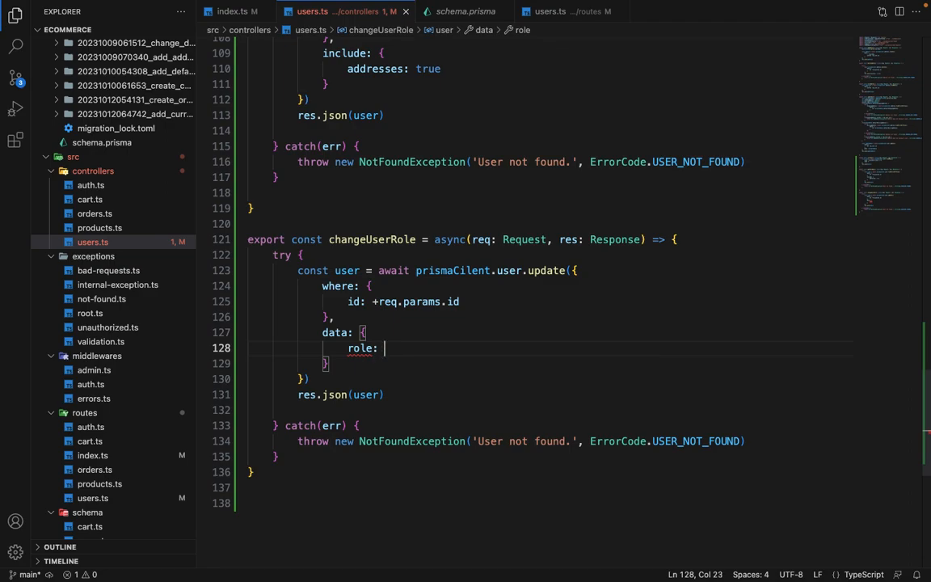
text(req.body.role)
text(// Va)
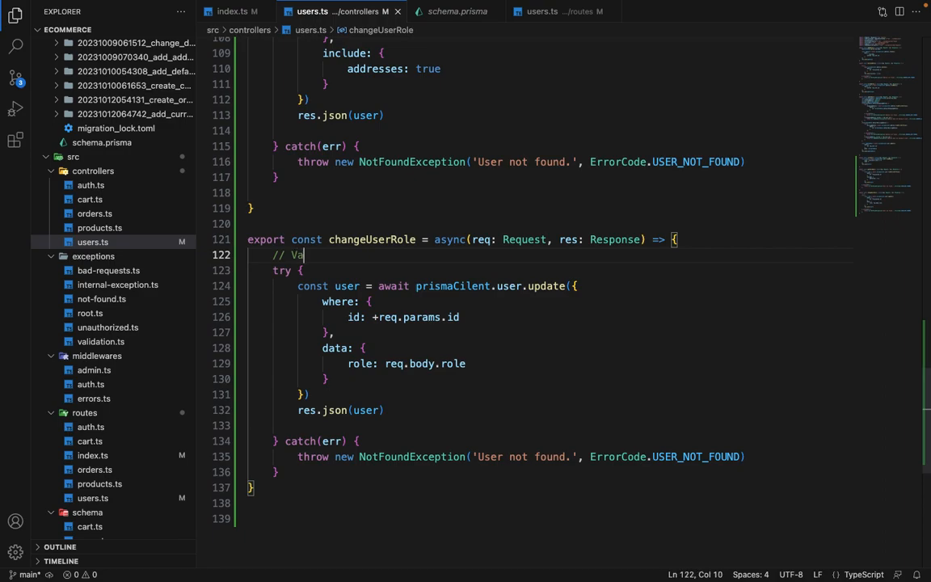
text(lidation)
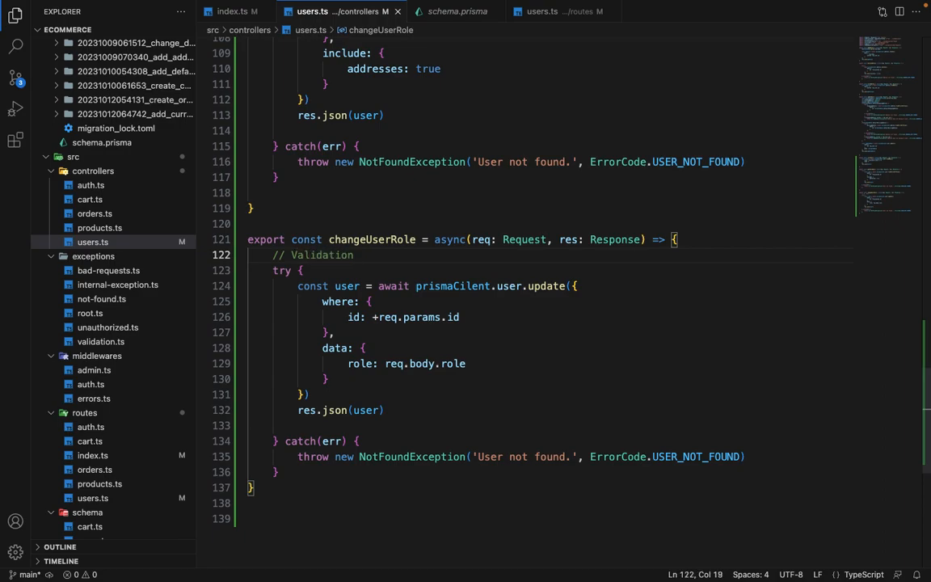
mouse_move(368, 295)
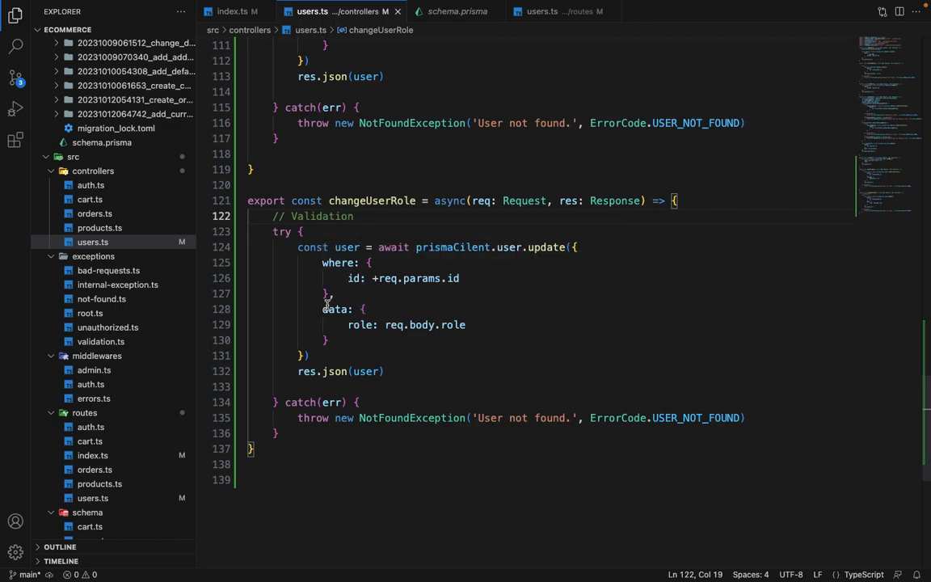
scroll(down, 3)
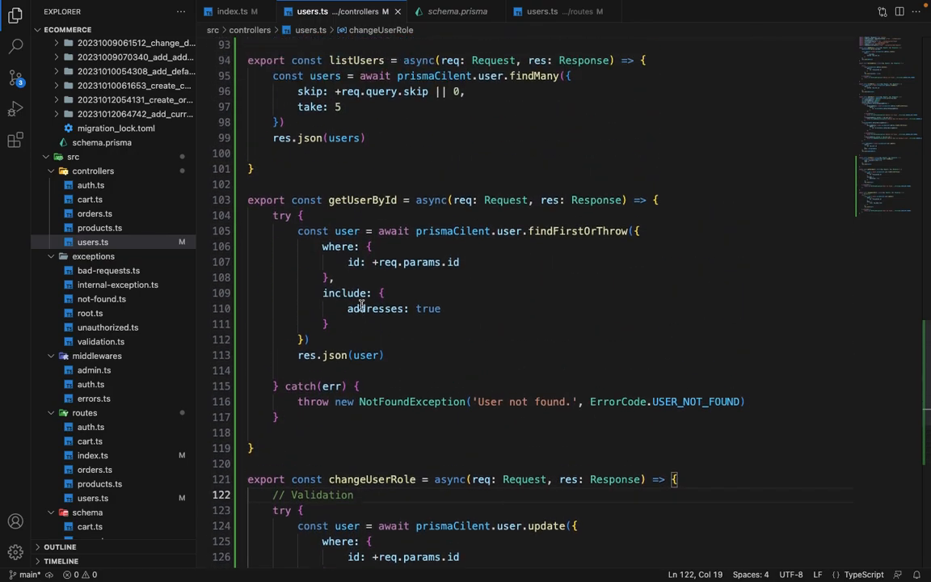
mouse_move(375, 309)
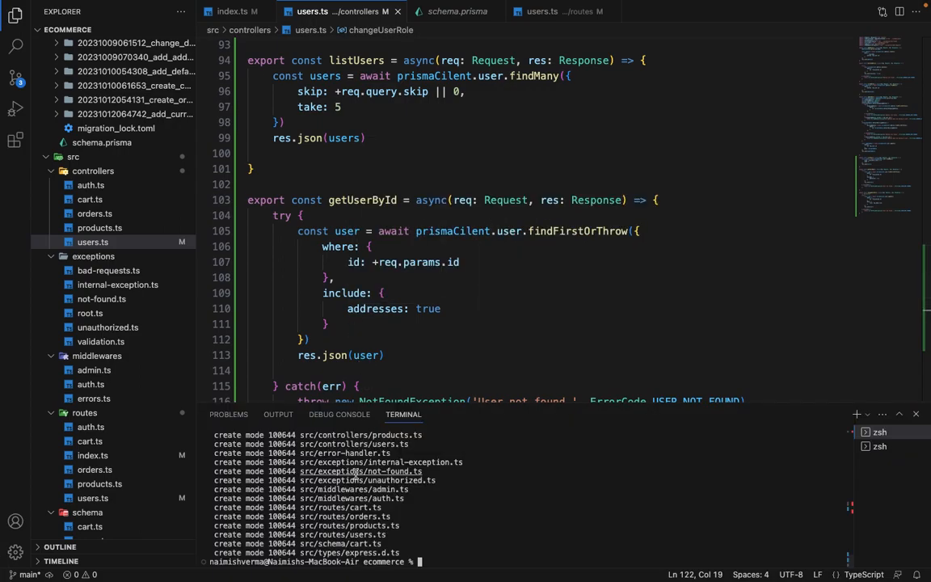
- Run npm start in the terminal to launch the backend server
text(npm start)
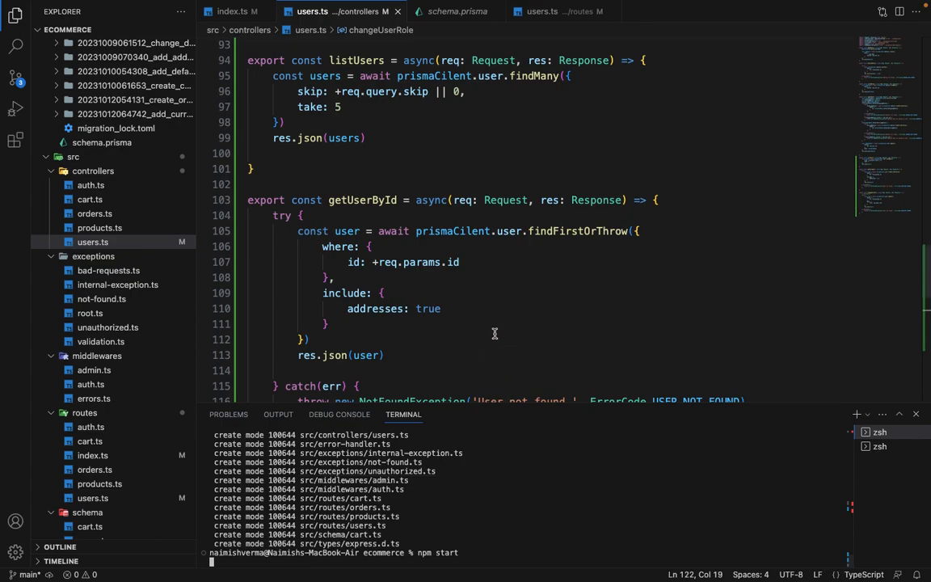
key(Enter)
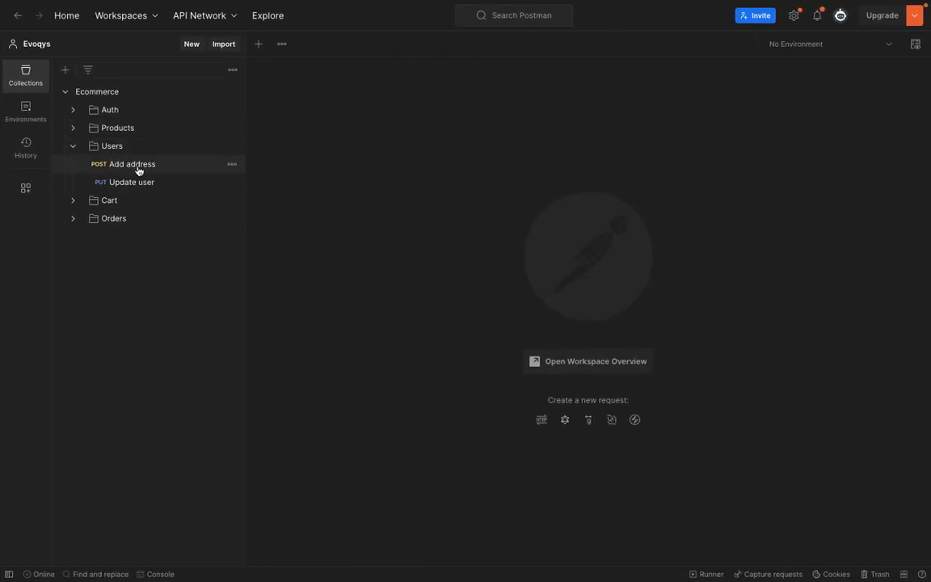
- Duplicate Update user as 'List users' and switch its method from PUT to GET
right_click(132, 182)
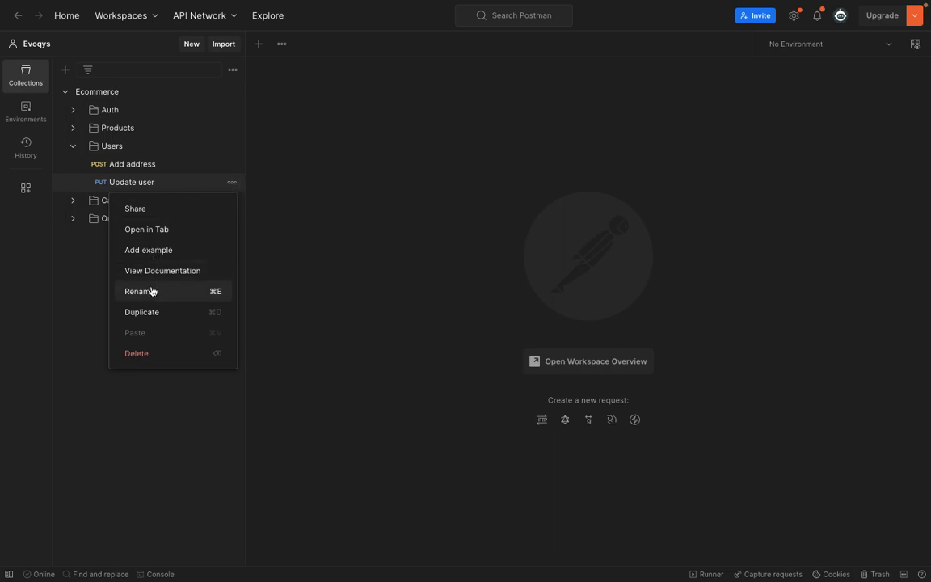
click(141, 312)
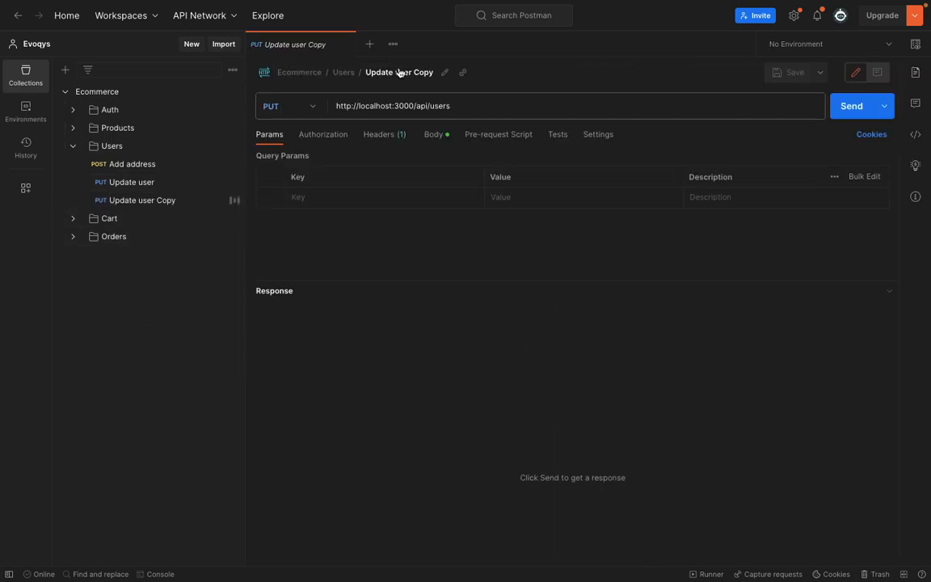
text(List users)
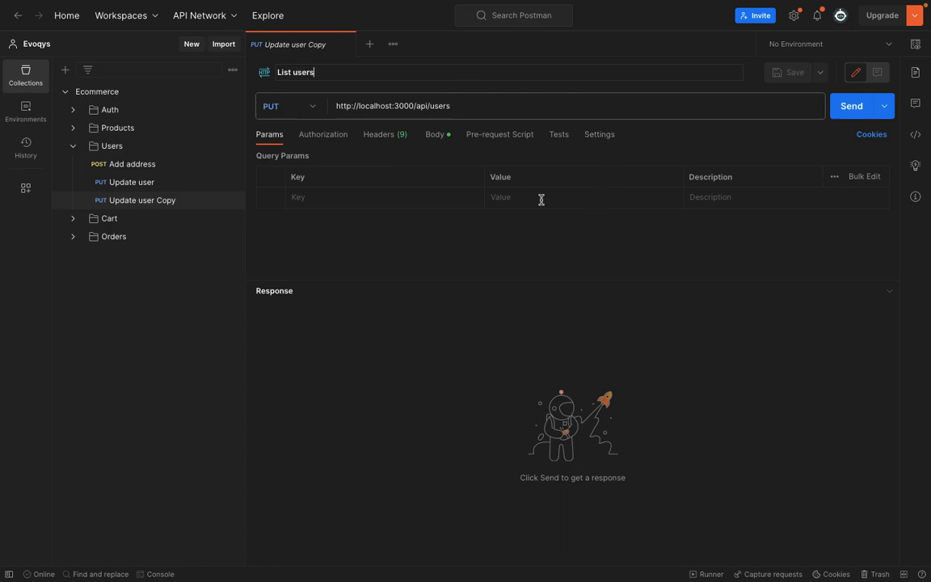
click(435, 134)
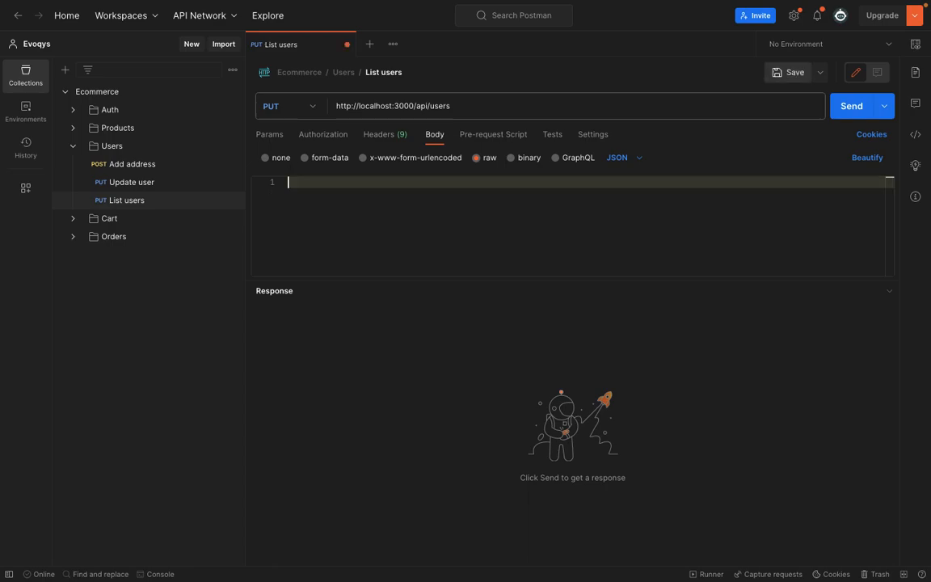
click(288, 106)
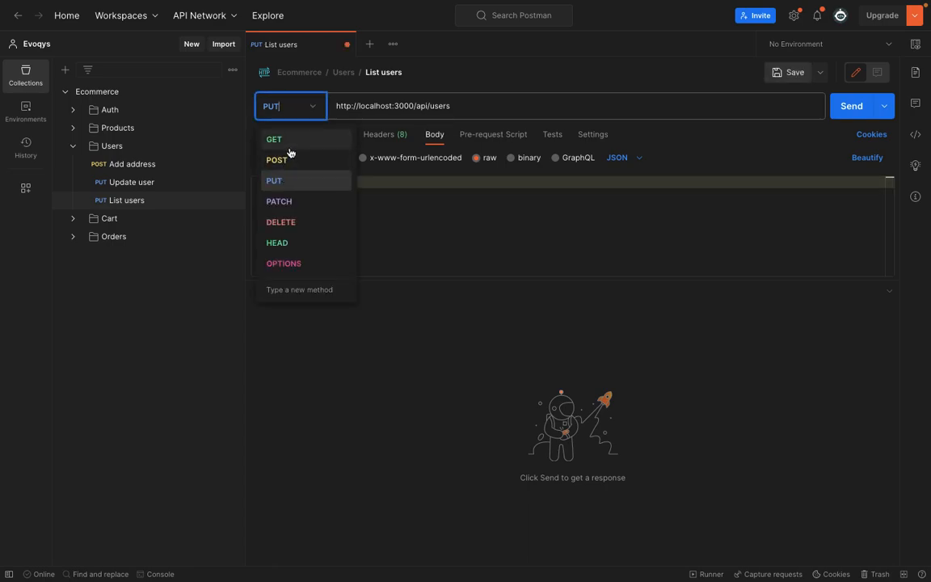
click(274, 138)
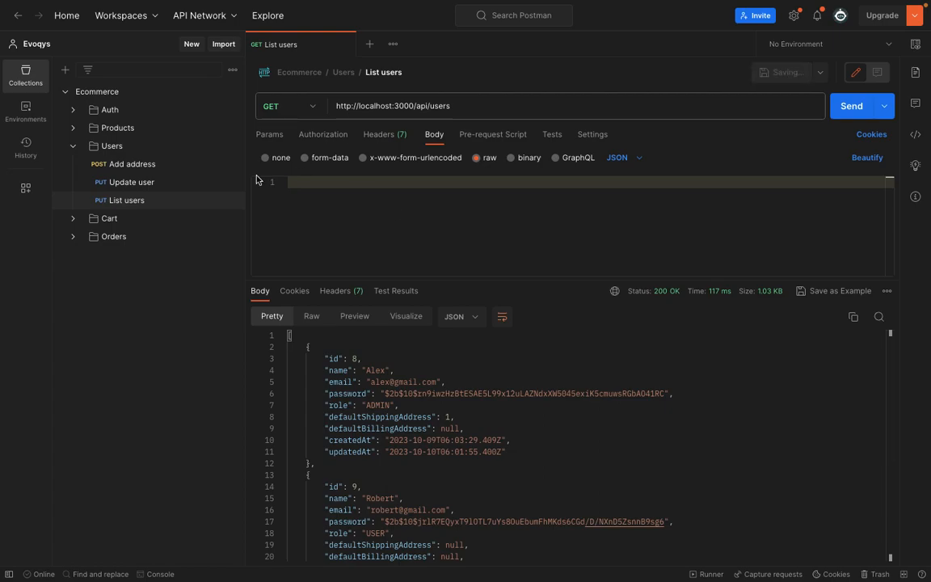
- Duplicate List users as 'Get user by id' for /api/users/8 and send it
right_click(125, 200)
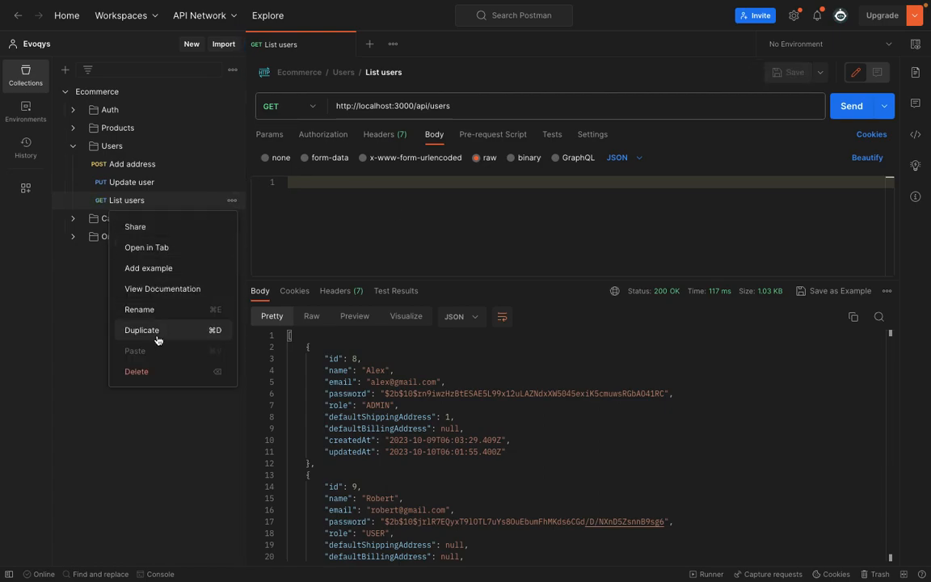
click(142, 330)
text(/8)
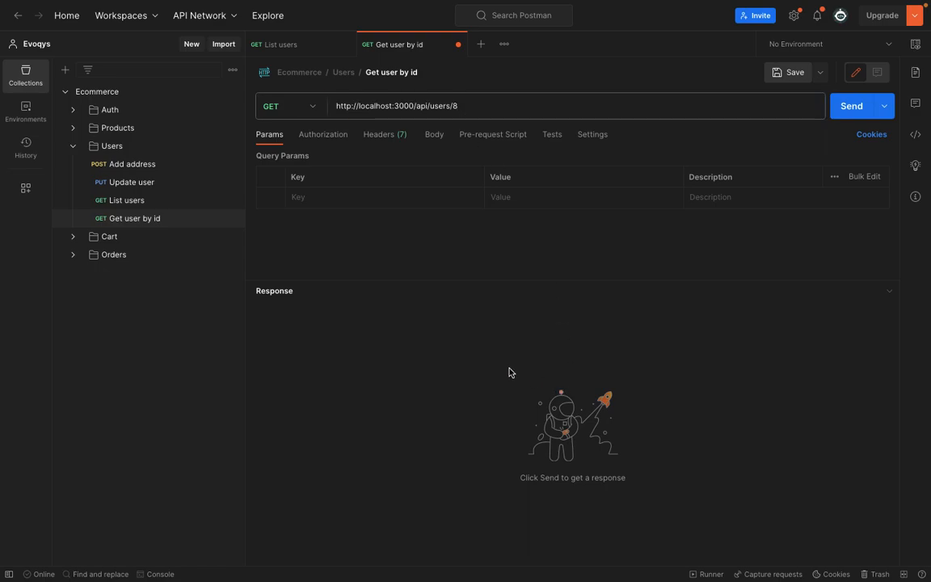
click(852, 106)
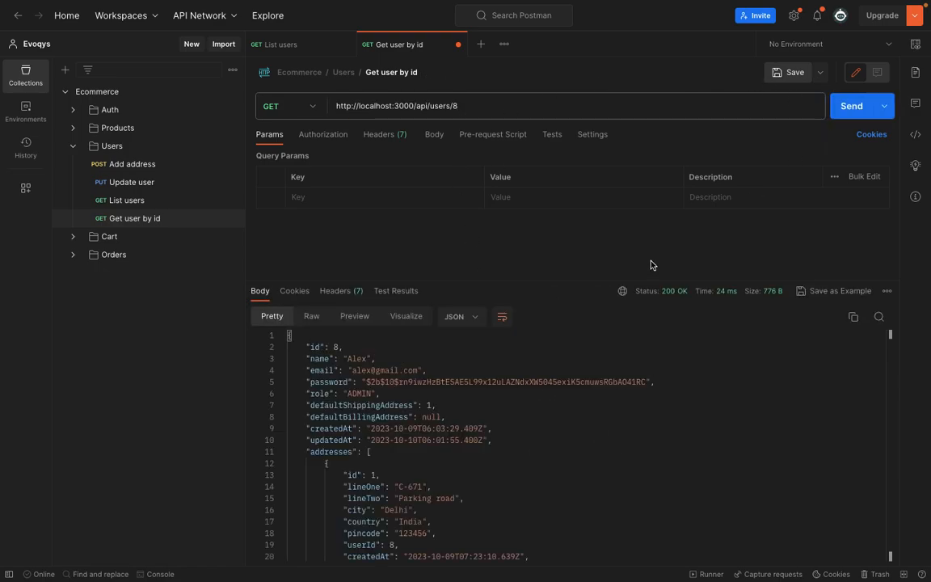
scroll(down, 3)
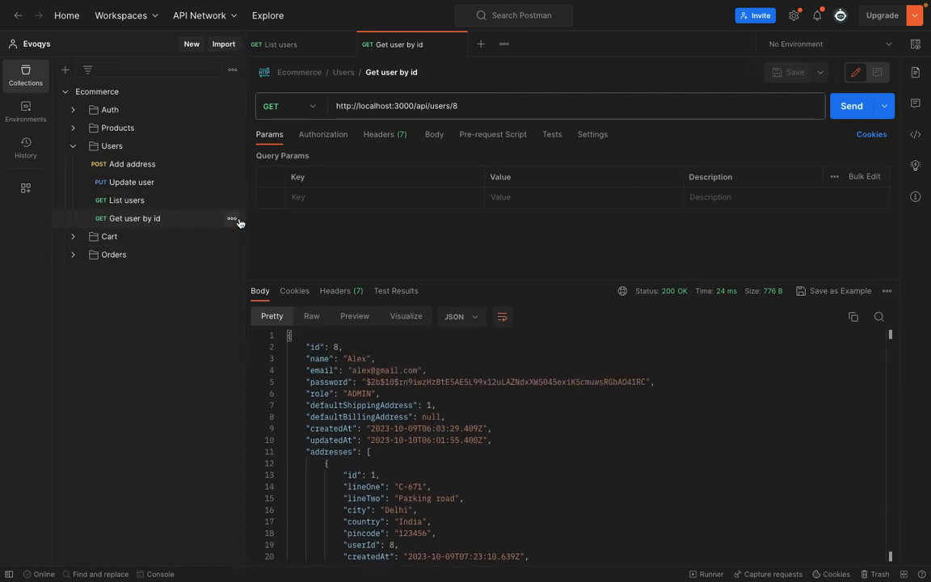
- Duplicate Get user by id and start renaming the copy 'Chan…'
click(233, 218)
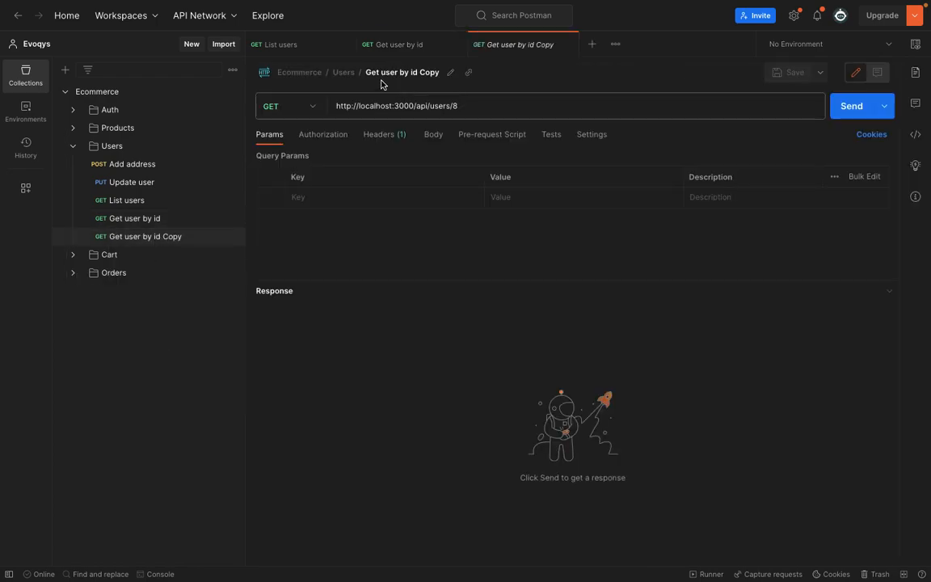
text(Chan)
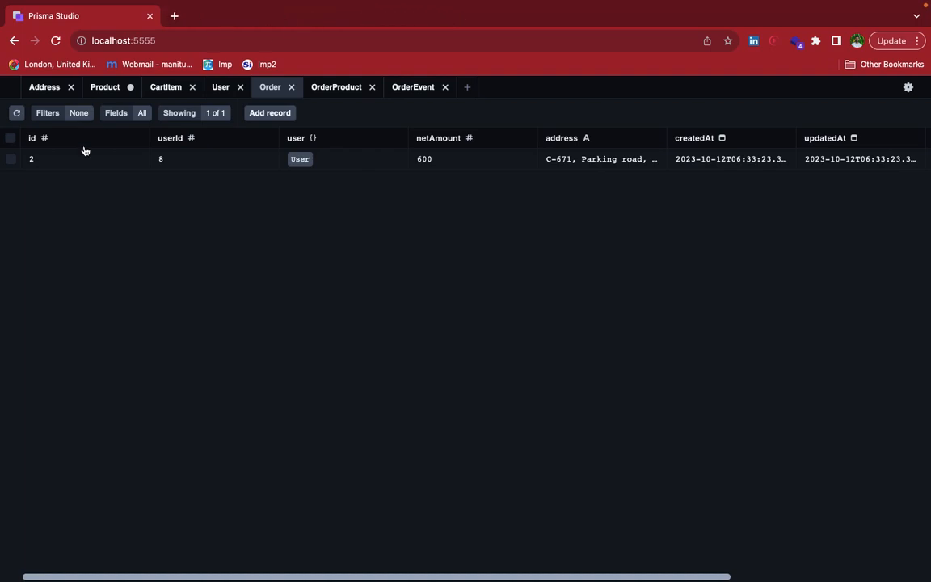
- View the User table records in Prisma Studio
click(221, 86)
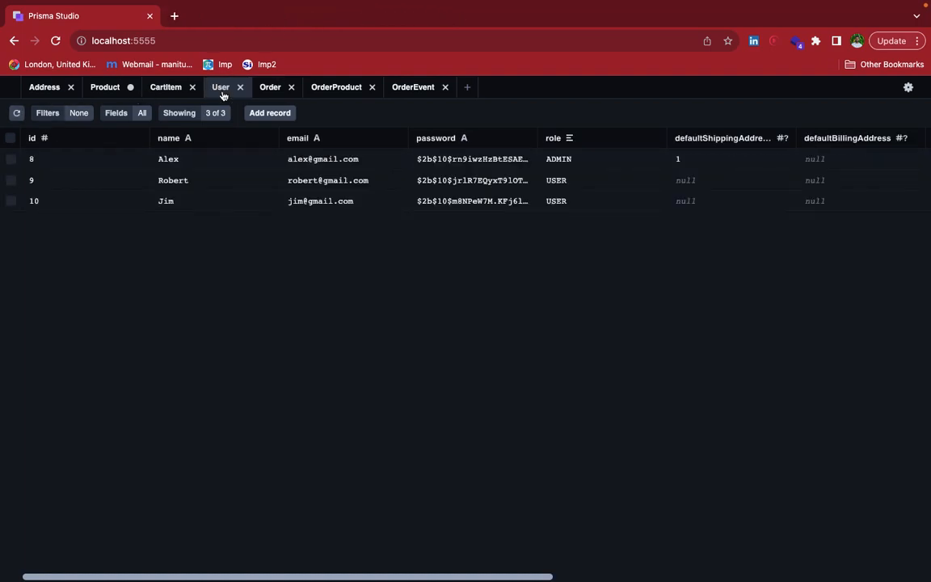
mouse_move(67, 180)
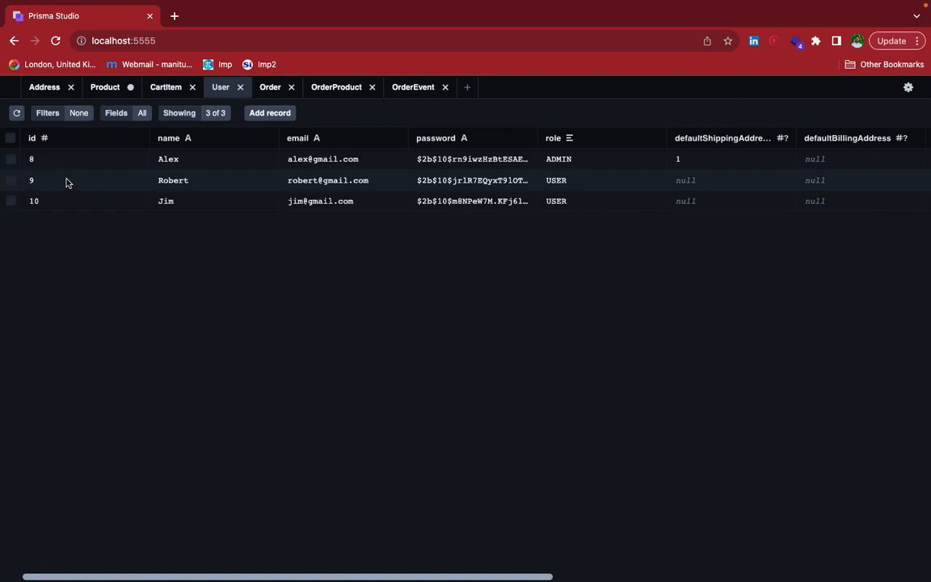
mouse_move(559, 182)
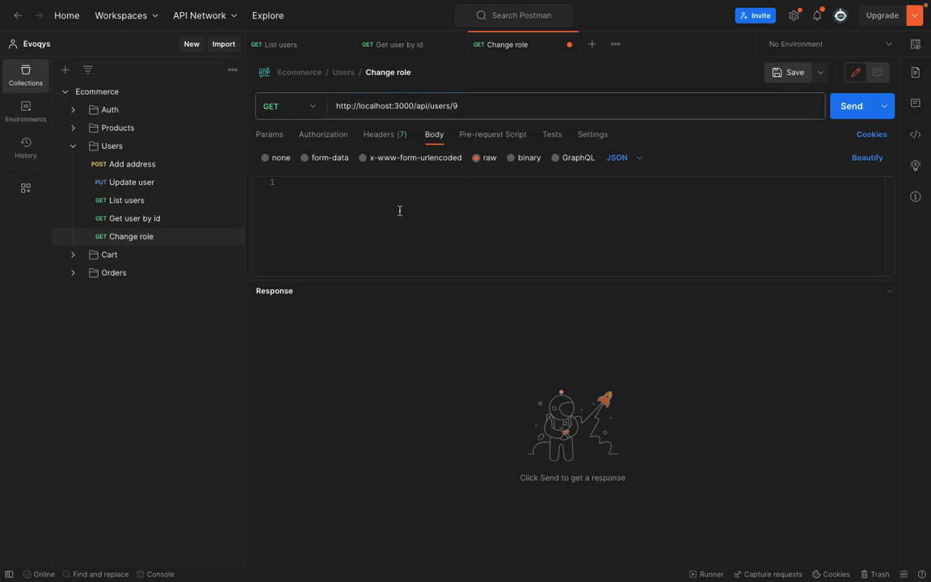
- Enter {"role":"ADMIN"} as the request body, then check current roles in Prisma Studio
text("role":"AD)
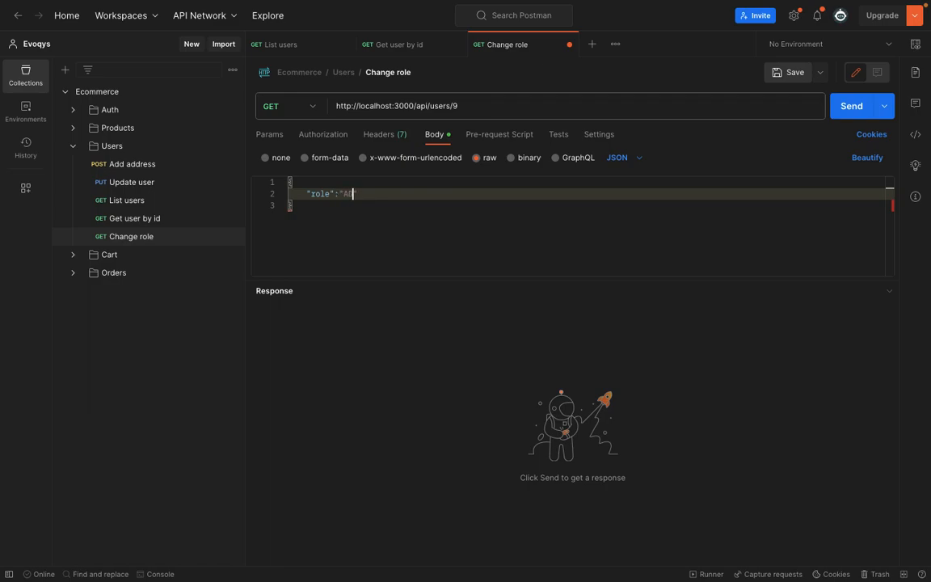
text(DMIN)
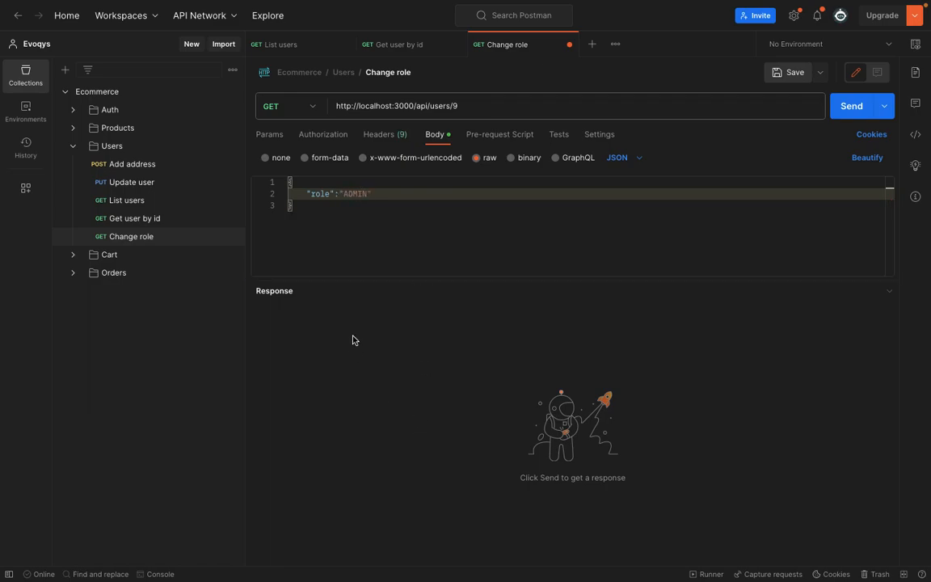
click(851, 106)
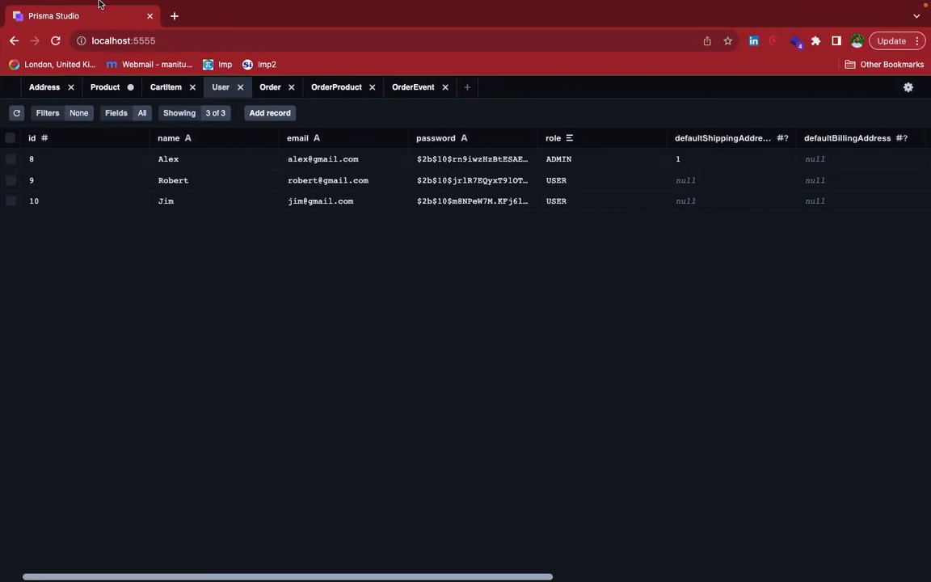
- Return to VS Code showing controllers/users.ts
click(55, 40)
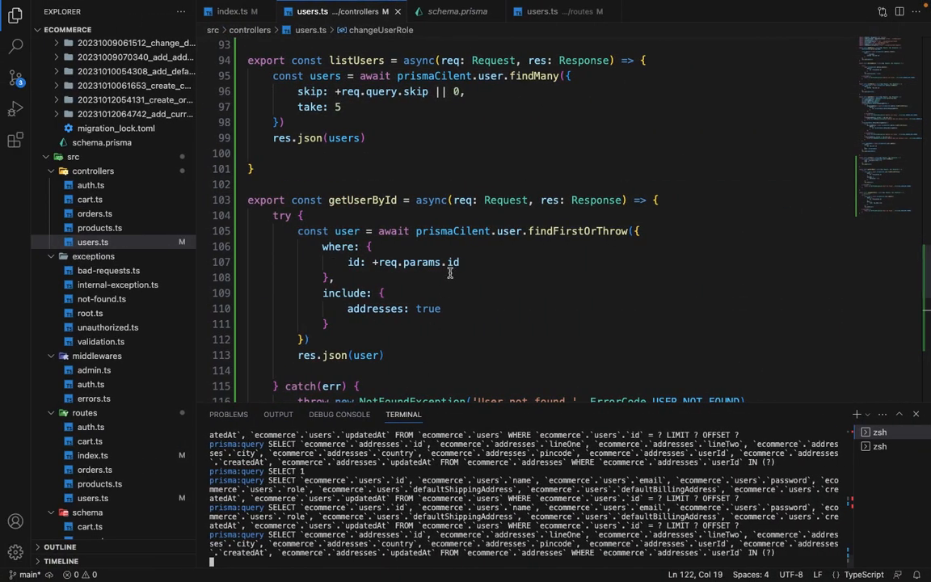
- Change the change-role route path in routes/users.ts to '/:id/role'
scroll(down, 3)
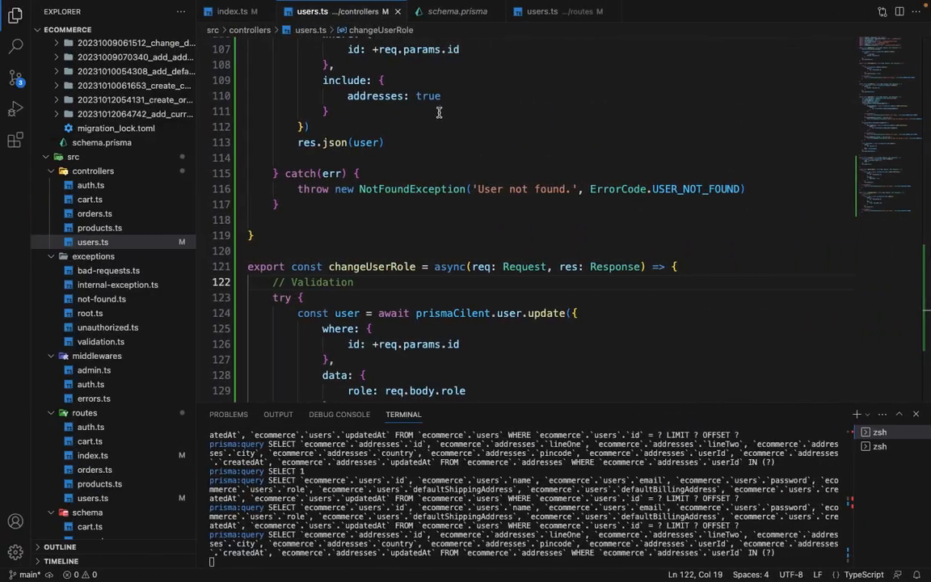
click(548, 11)
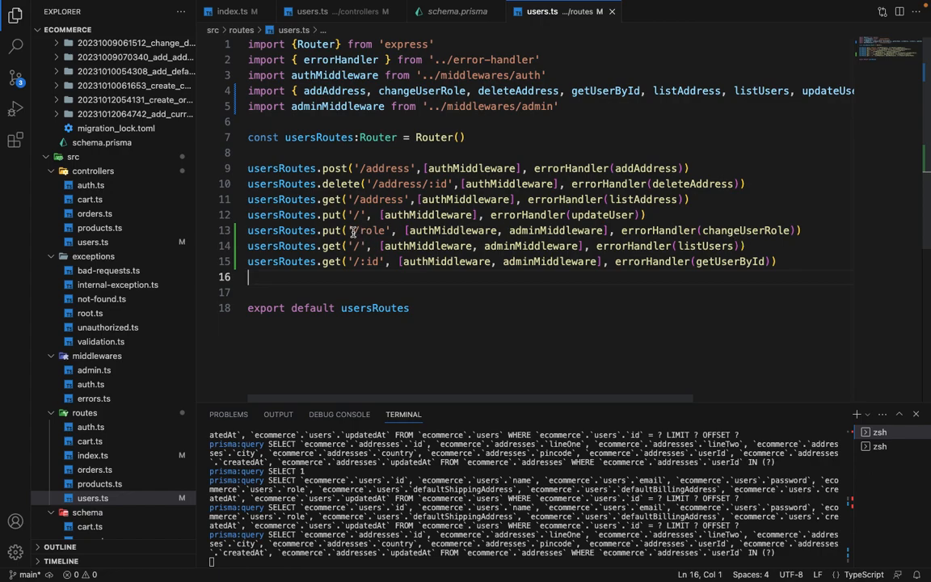
text(:id/)
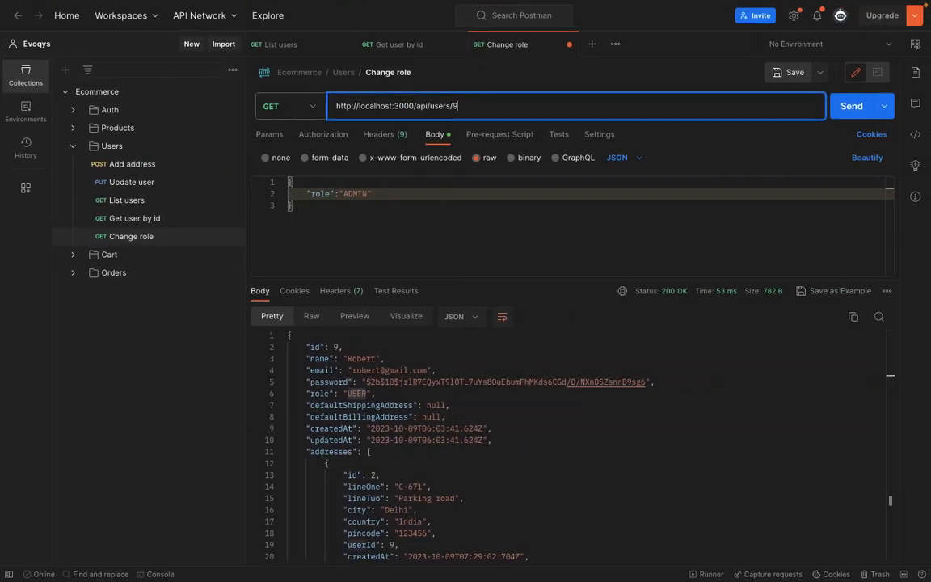
- Send the Change role request as PUT to /api/users/9/role
text(/role)
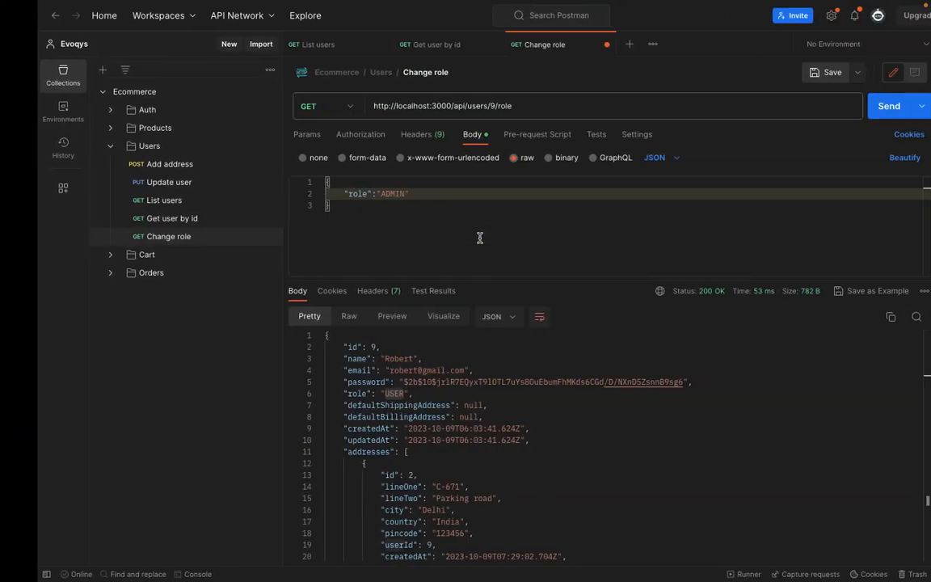
click(854, 106)
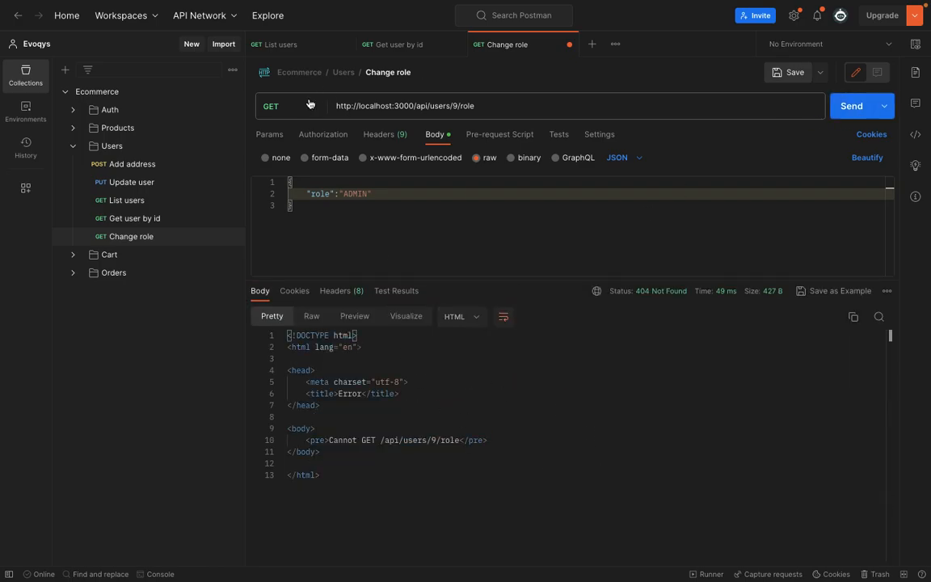
click(287, 106)
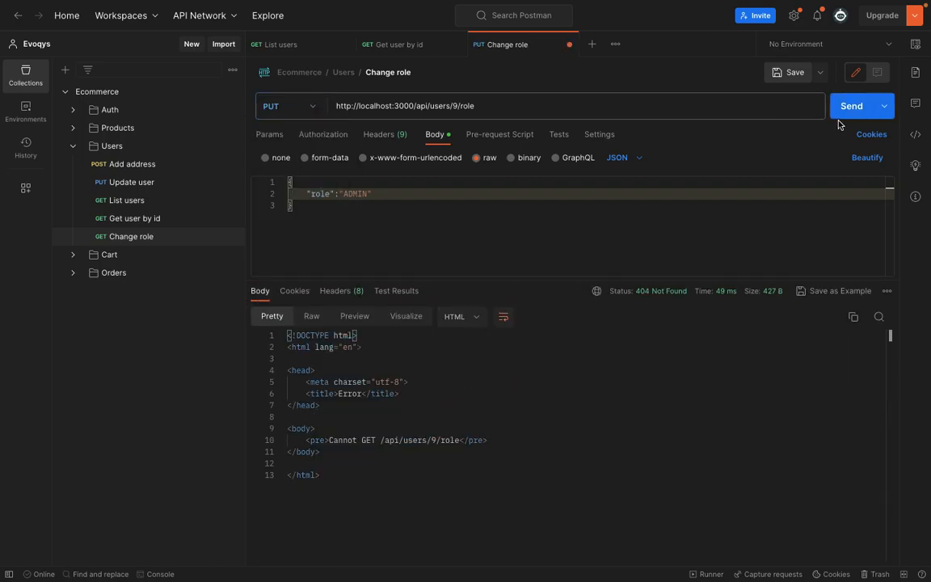
click(861, 106)
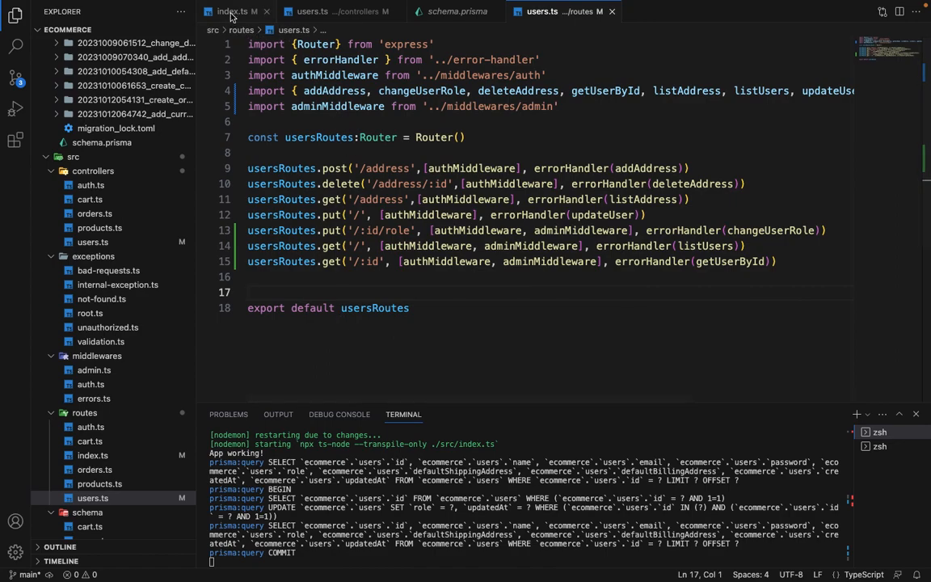
- Add todo item 'c. list all orders of given user' under order management in index.ts
click(232, 12)
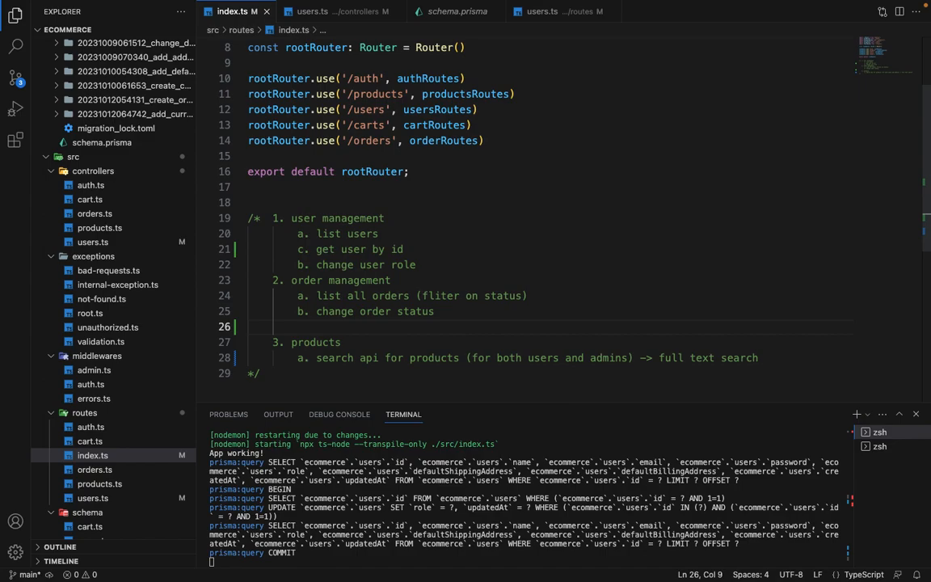
text(c.)
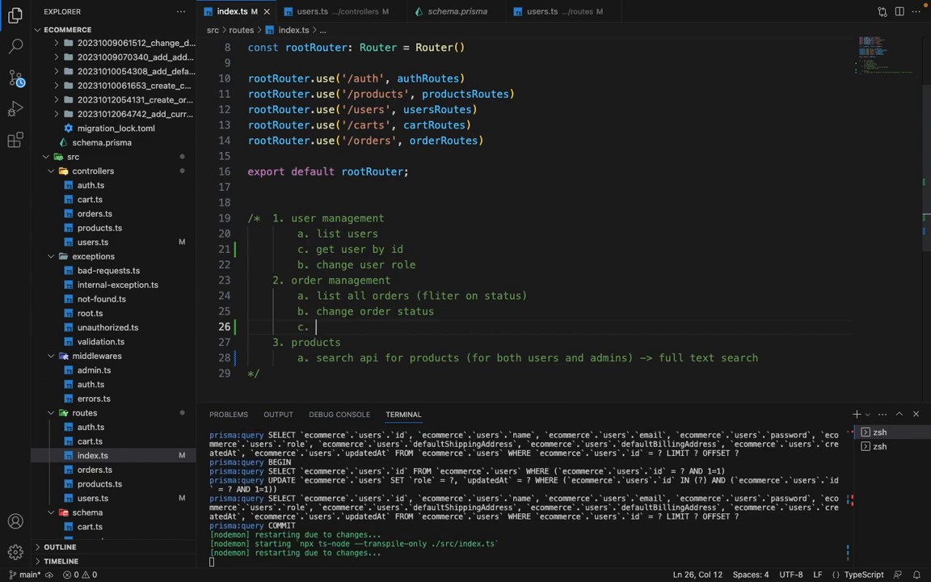
text(list all orders of)
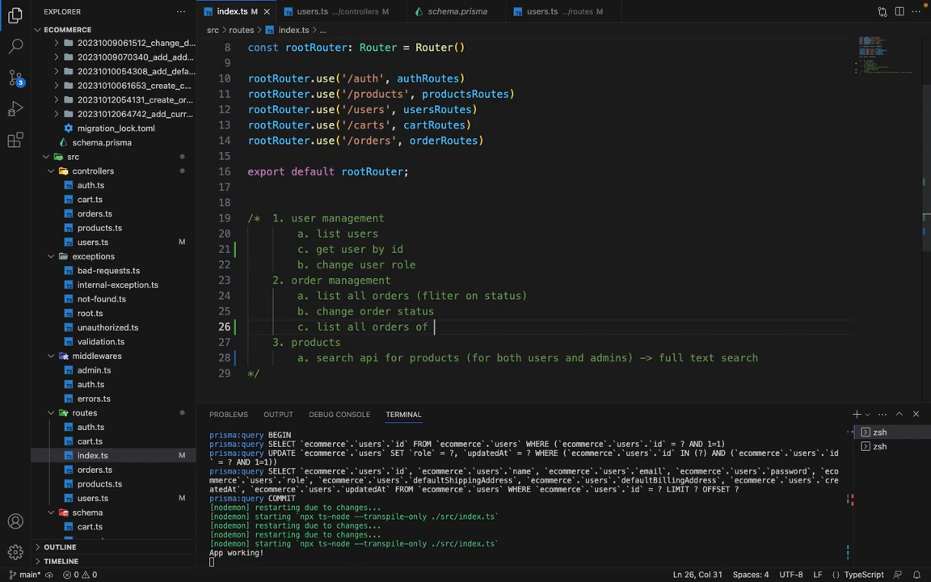
text(given user)
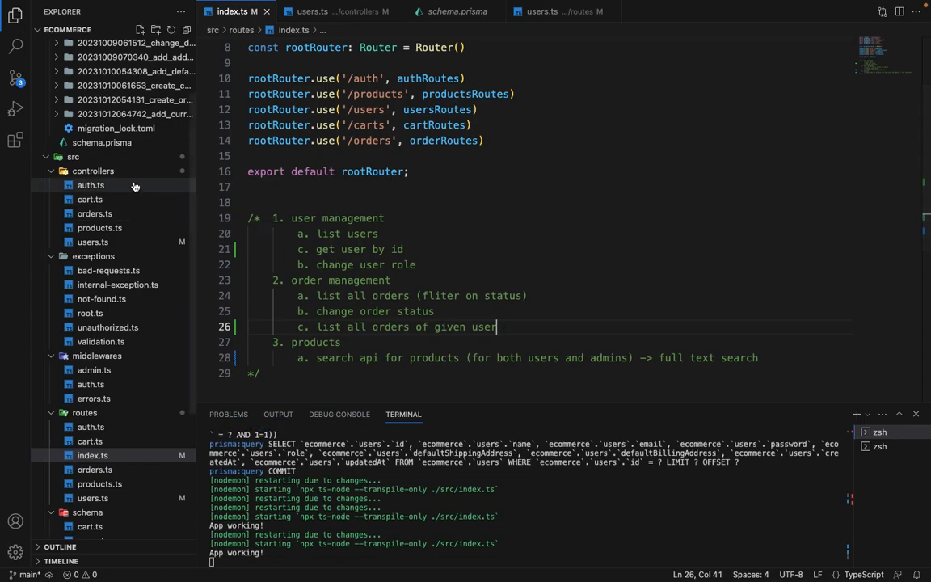
- Review the orders controller handlers, then select adminMiddleware in routes/users.ts
click(94, 213)
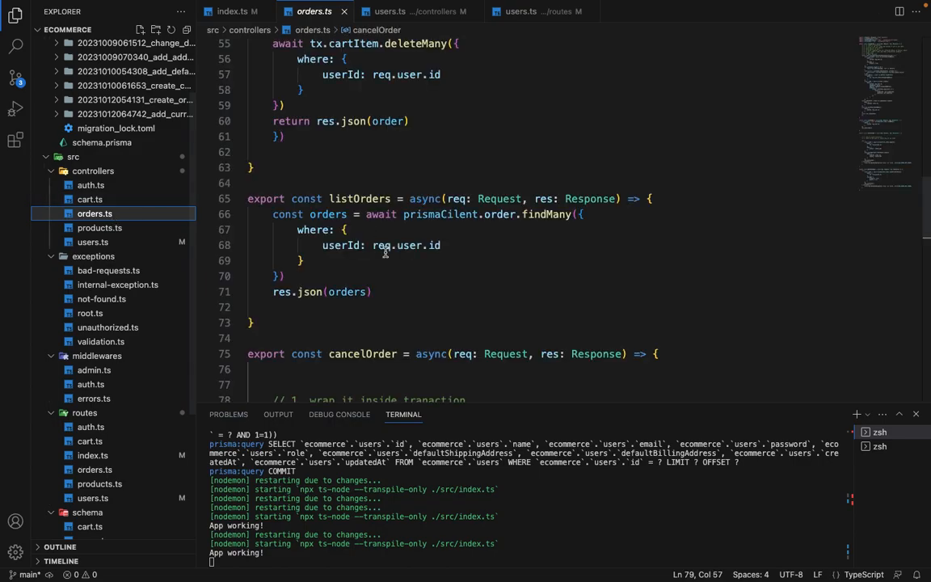
scroll(down, 3)
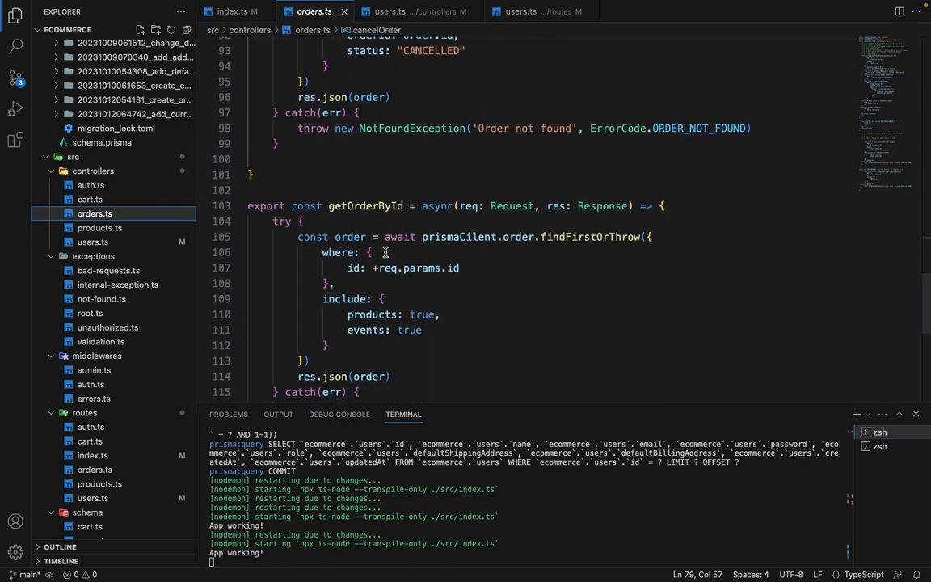
scroll(down, 3)
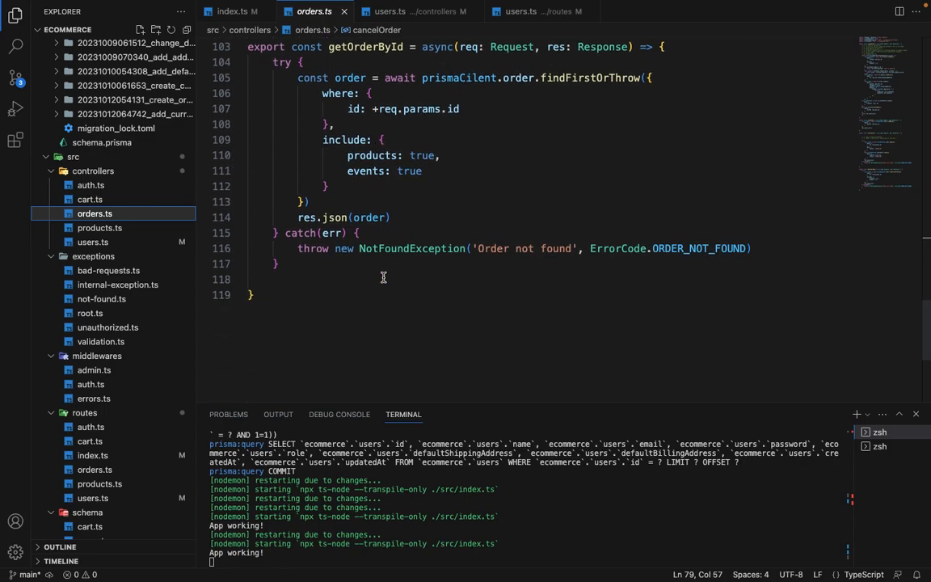
mouse_move(362, 46)
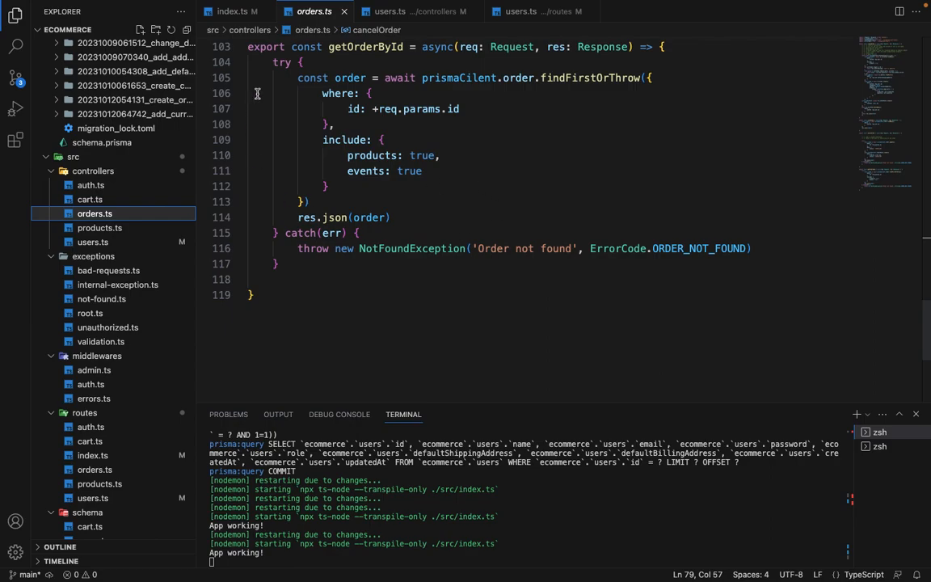
click(531, 11)
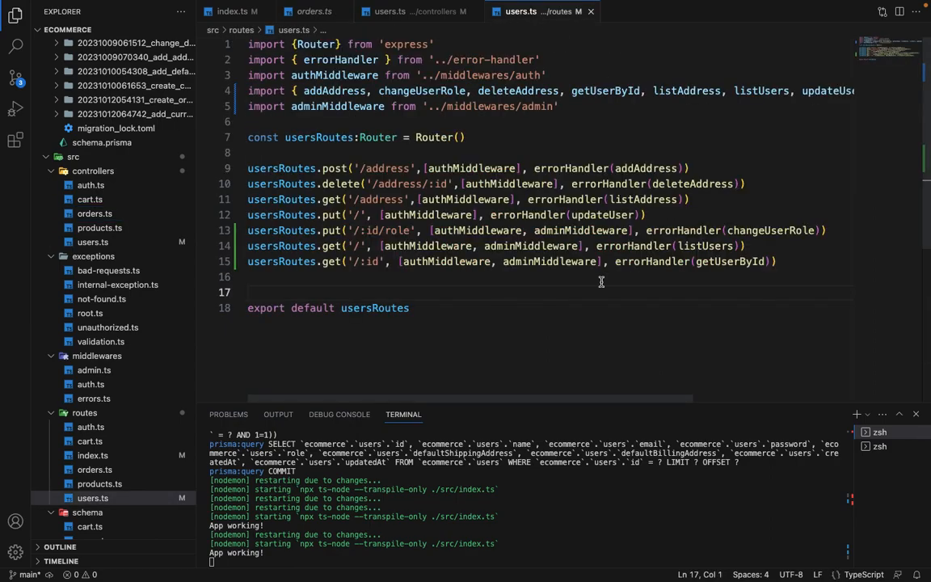
double_click(531, 246)
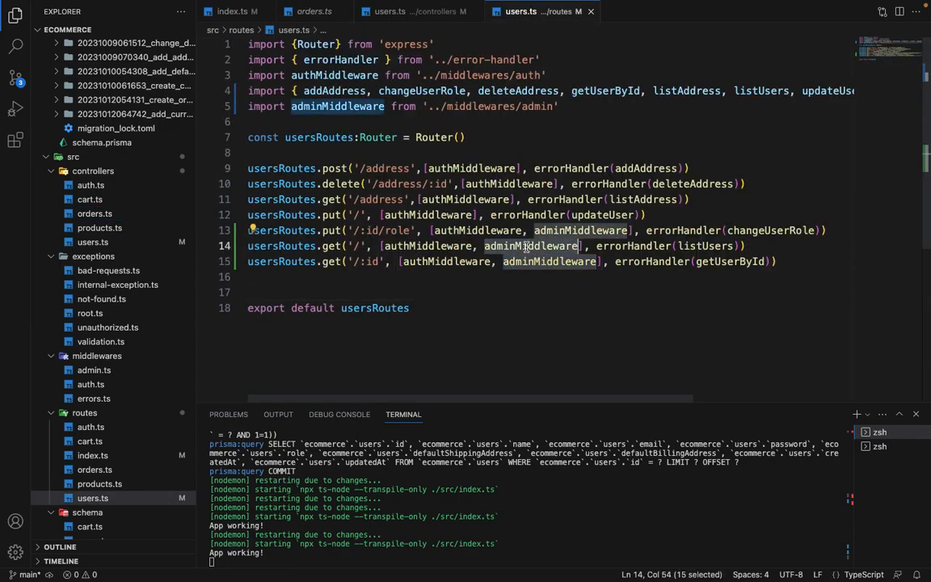